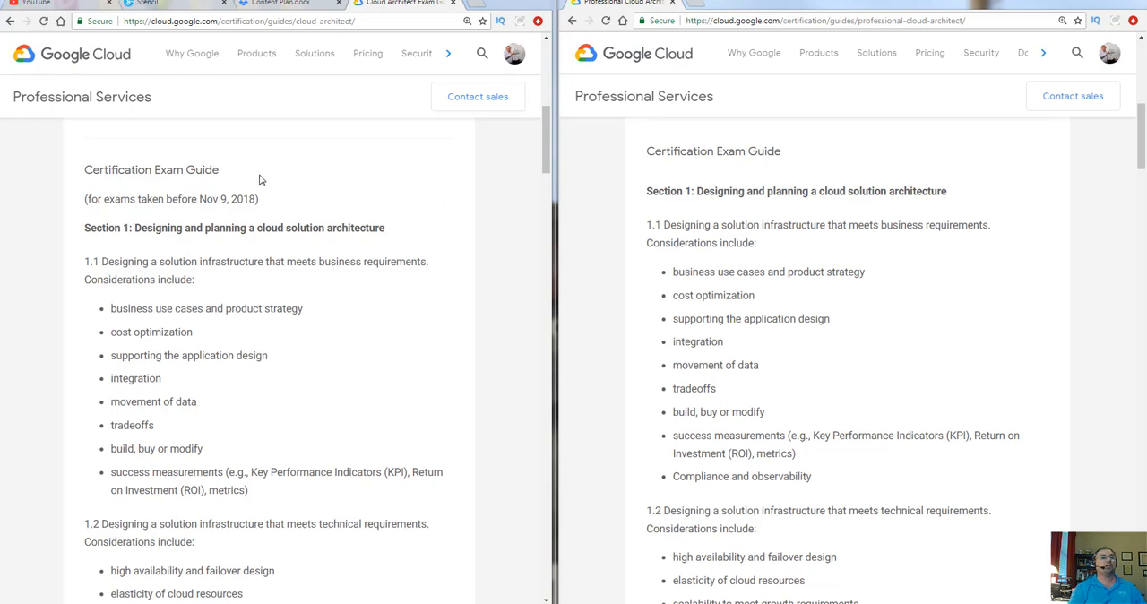
pyautogui.moveTo(160, 213)
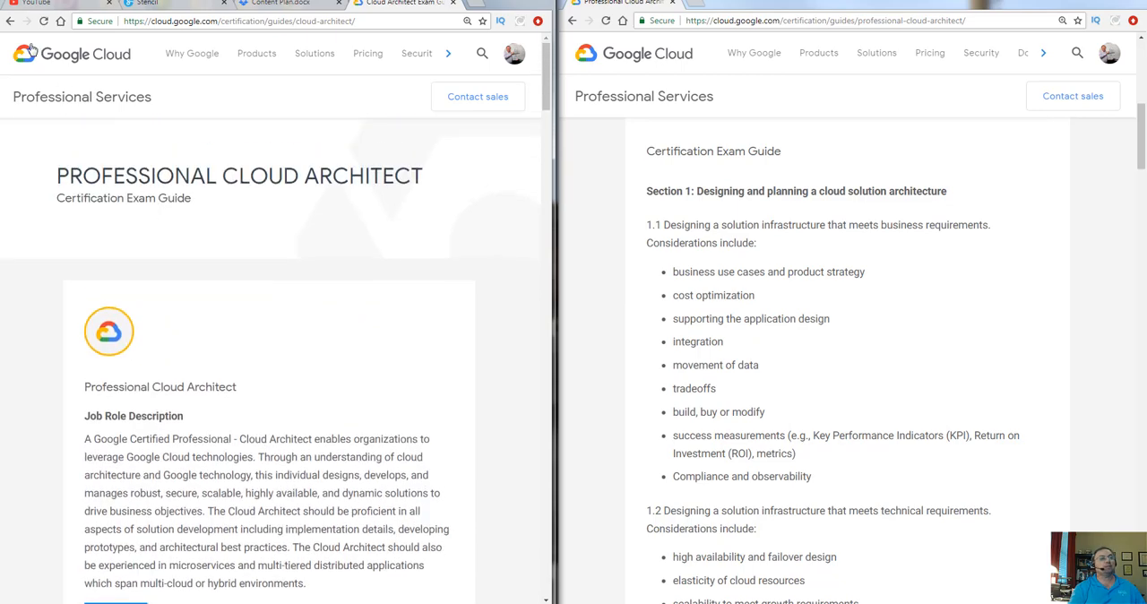
# - Scroll the old guide down to Section 1 and mark its 1.1 business requirements heading
pyautogui.scroll(-3)
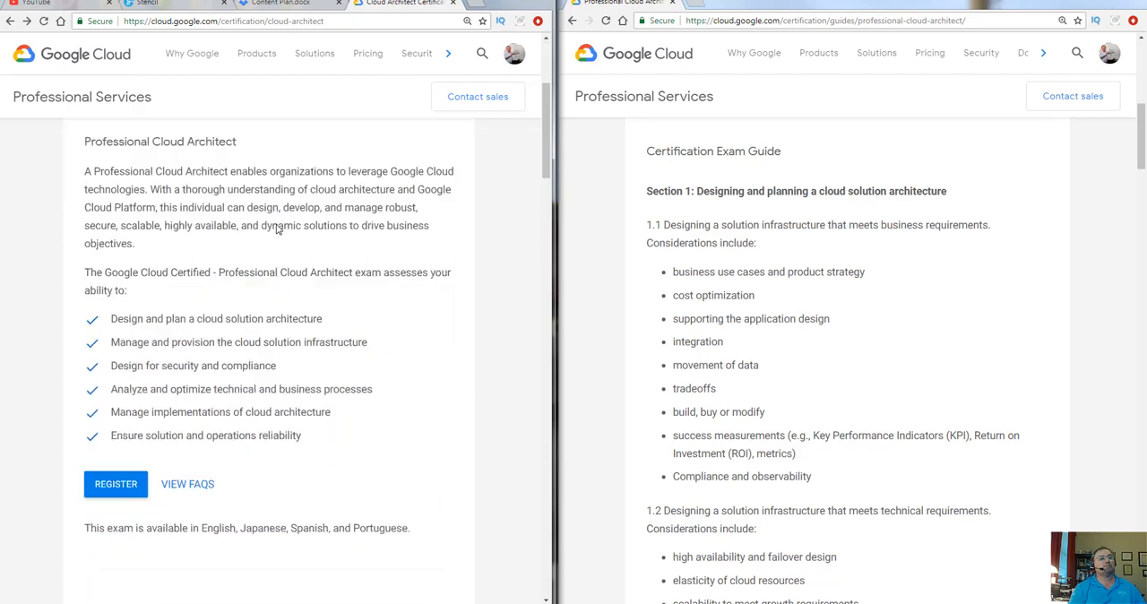
pyautogui.scroll(-3)
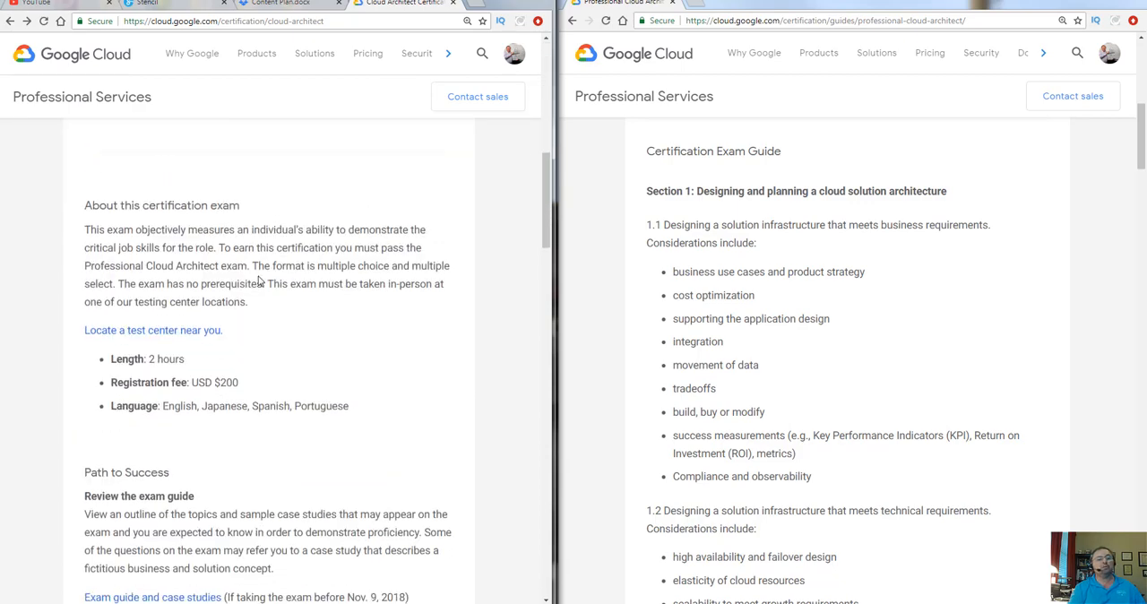
pyautogui.scroll(-3)
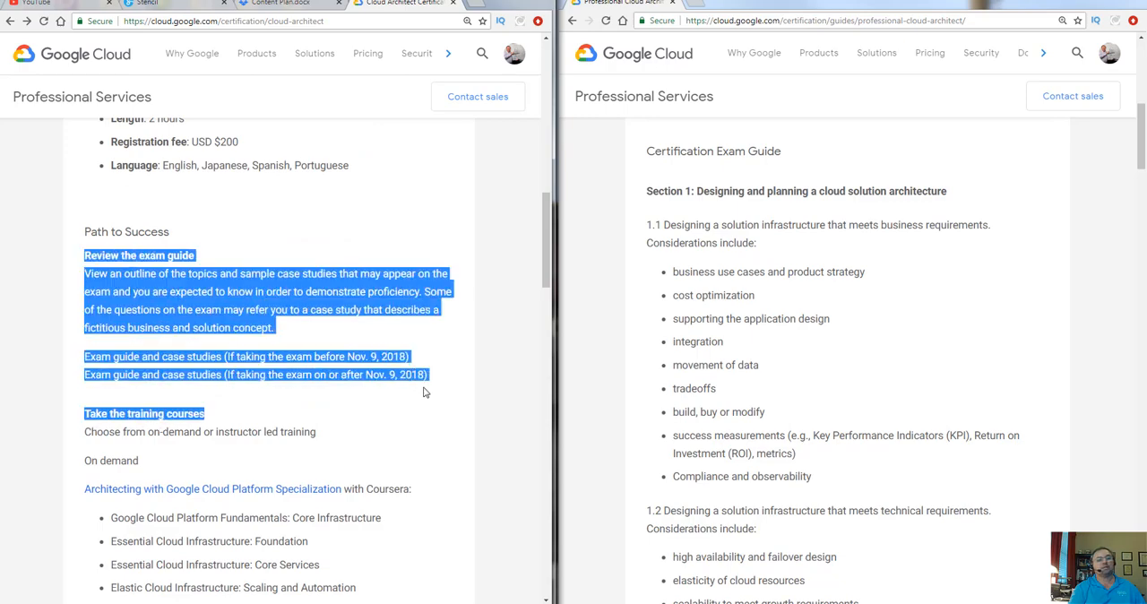
pyautogui.moveTo(444, 392)
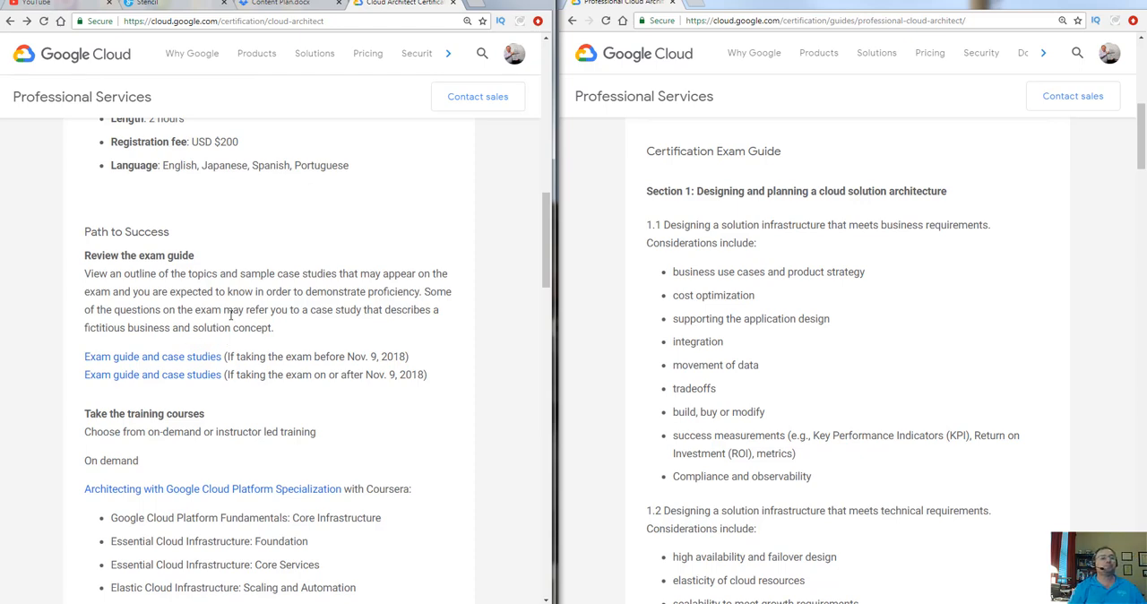
pyautogui.moveTo(140, 349)
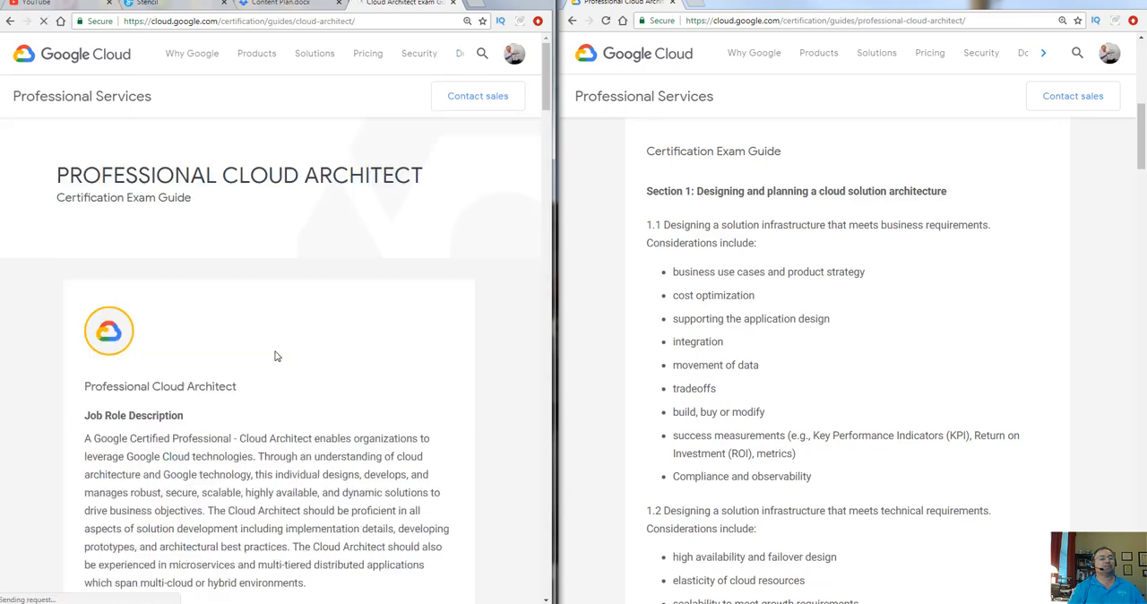
pyautogui.scroll(-3)
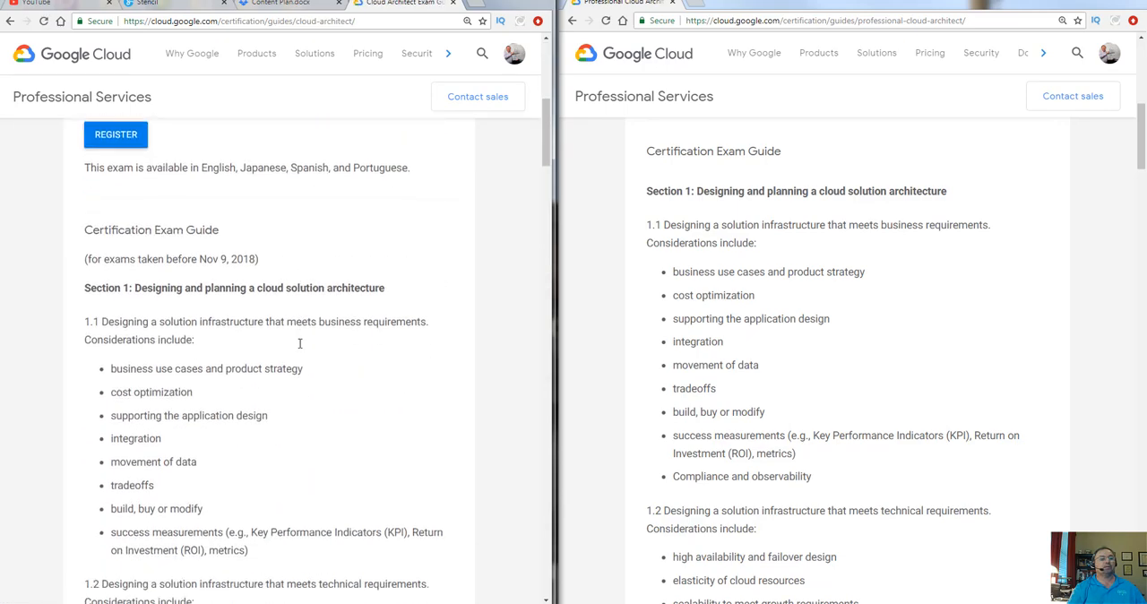
pyautogui.scroll(-3)
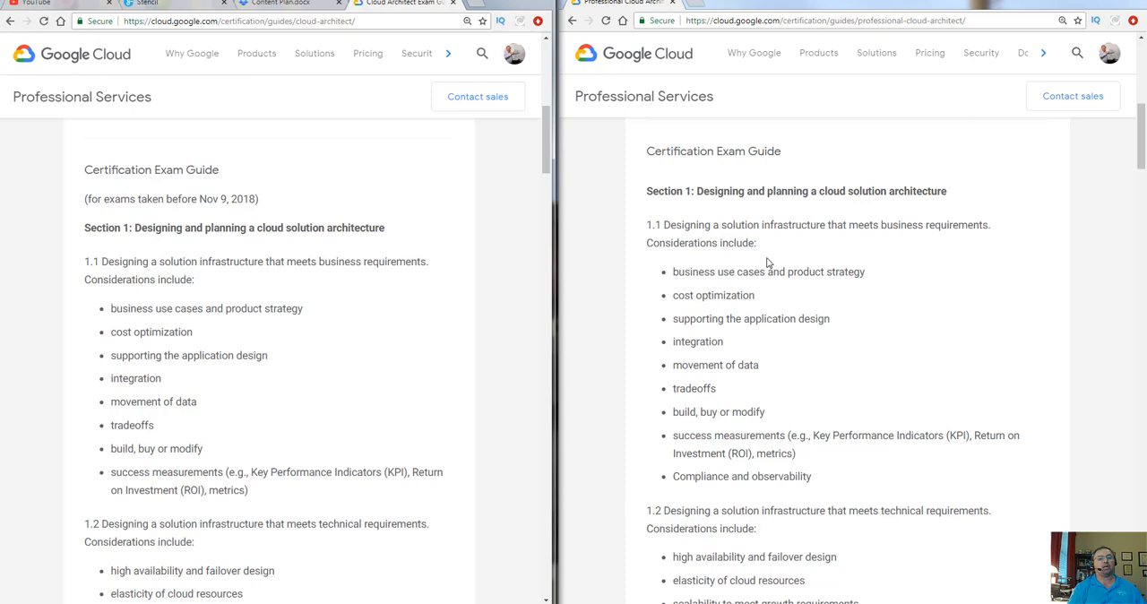
pyautogui.moveTo(380, 305)
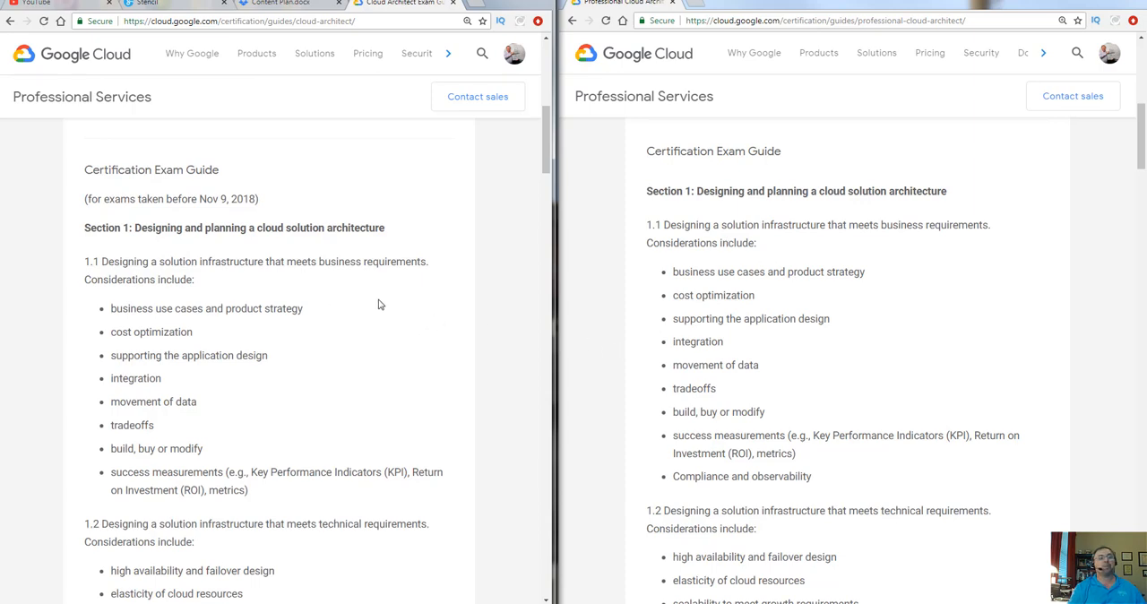
pyautogui.click(86, 261)
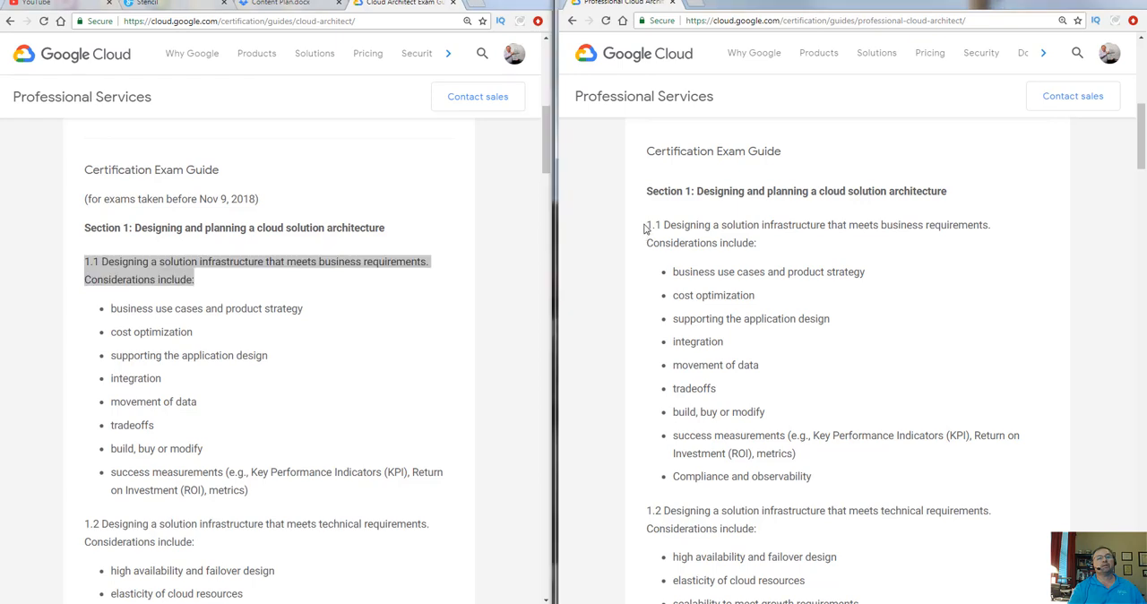
pyautogui.moveTo(203, 444)
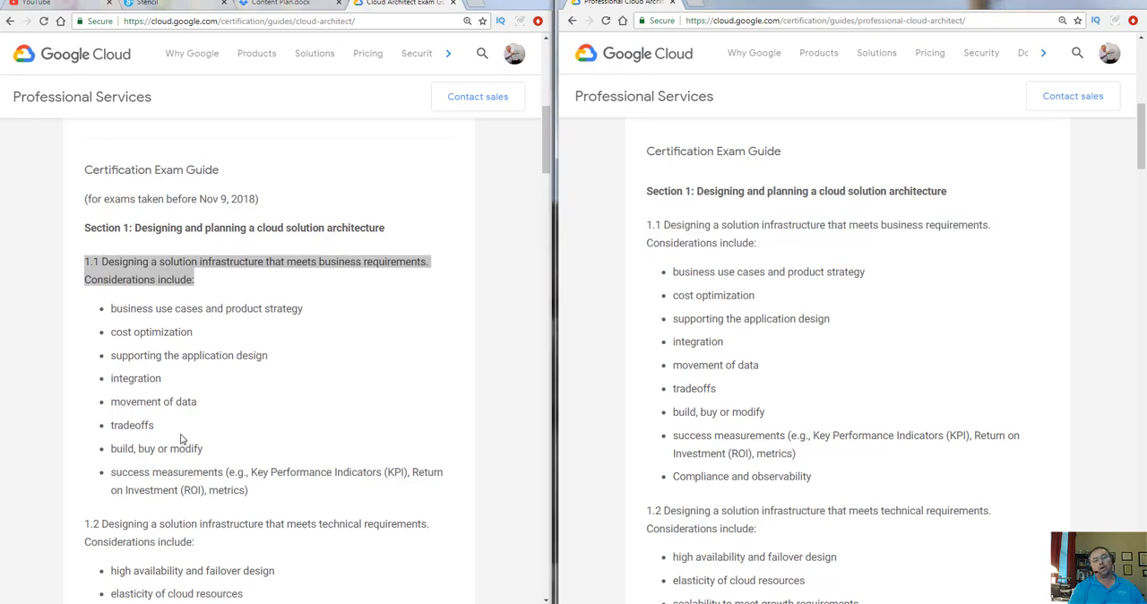
pyautogui.moveTo(179, 462)
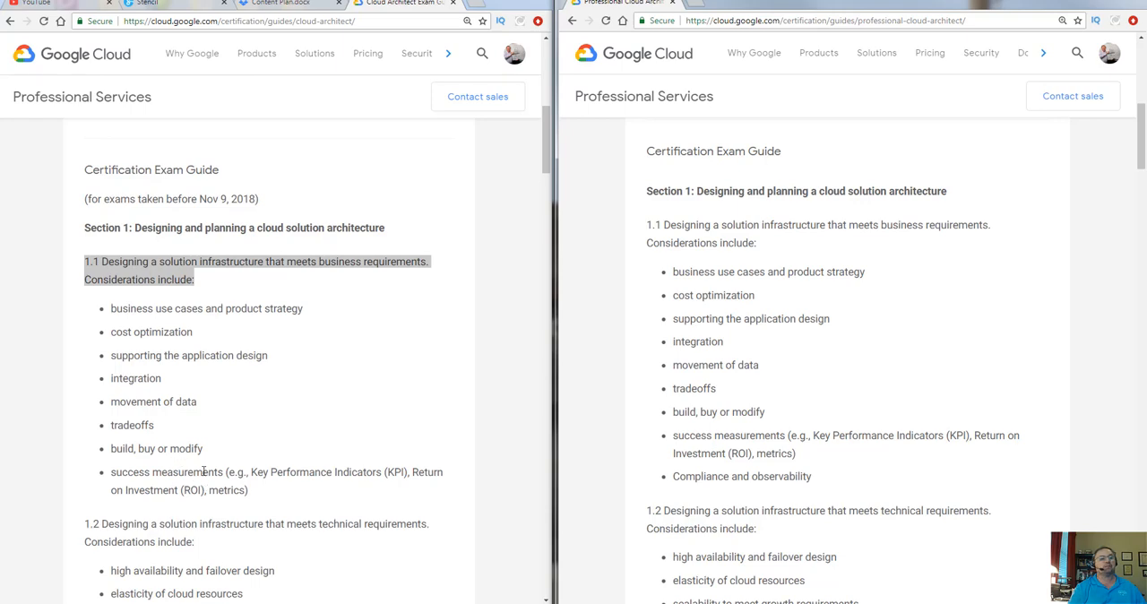
pyautogui.moveTo(206, 484)
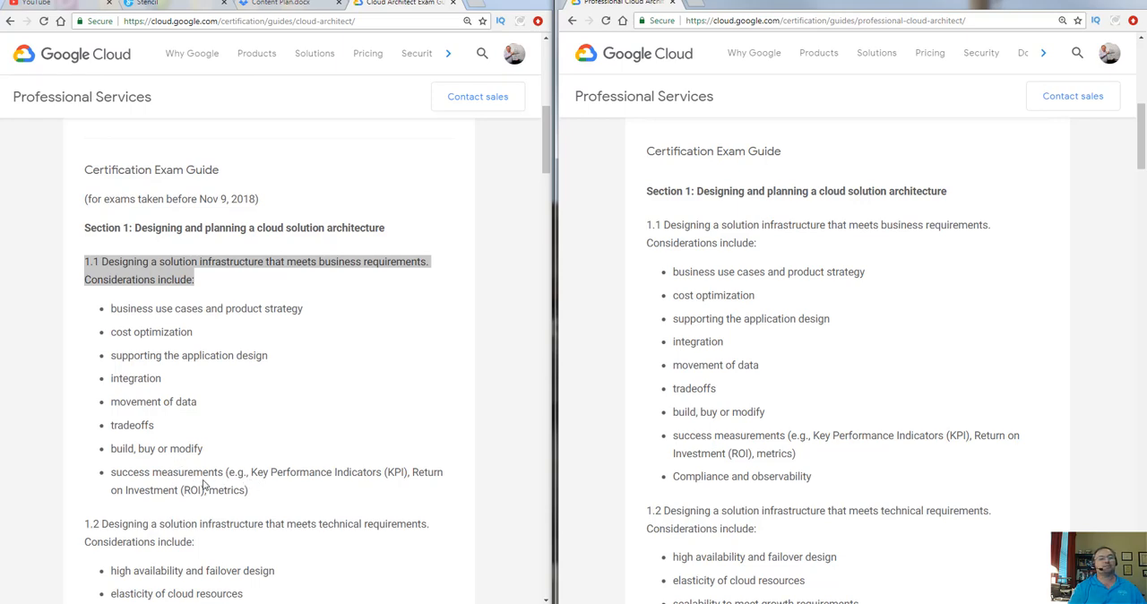
pyautogui.moveTo(158, 326)
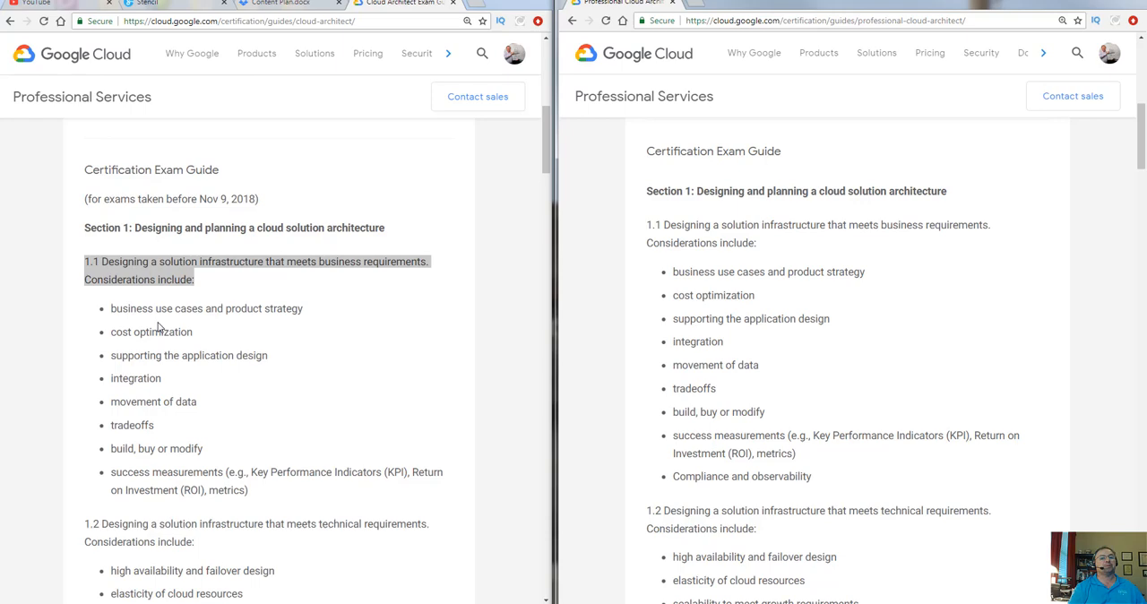
pyautogui.moveTo(635, 395)
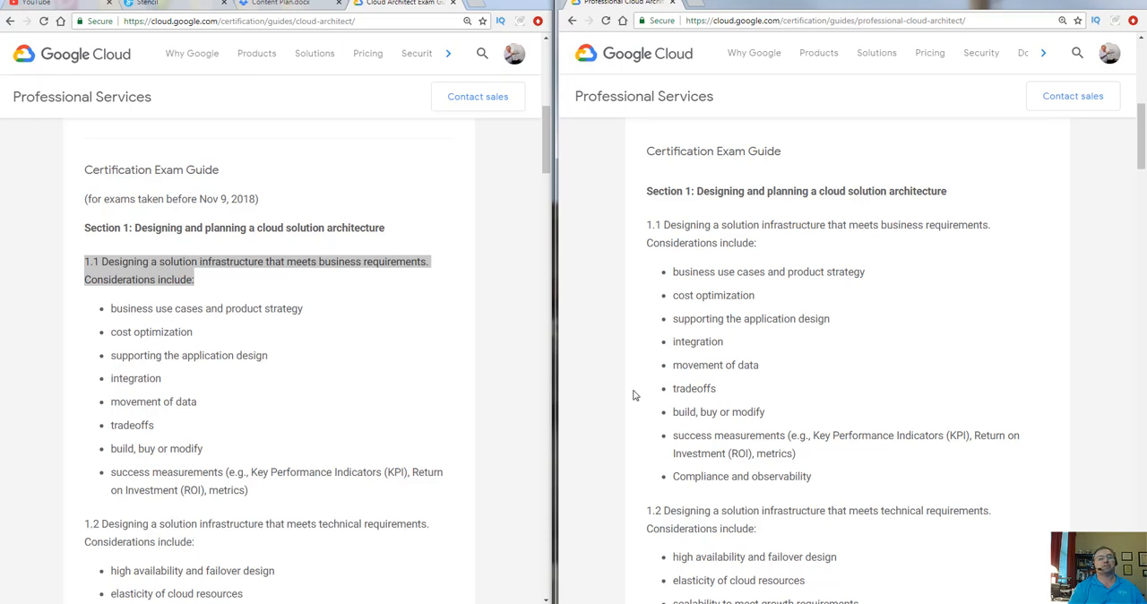
# - Scroll both guides down to subsection 1.3 on network, storage and compute resources
pyautogui.scroll(-3)
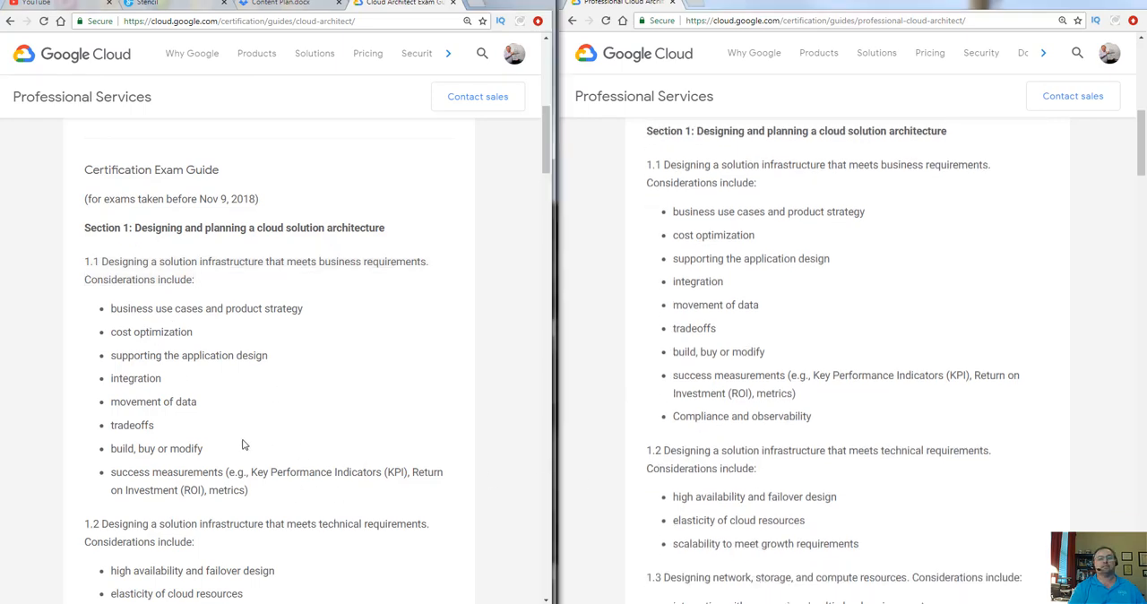
pyautogui.scroll(-3)
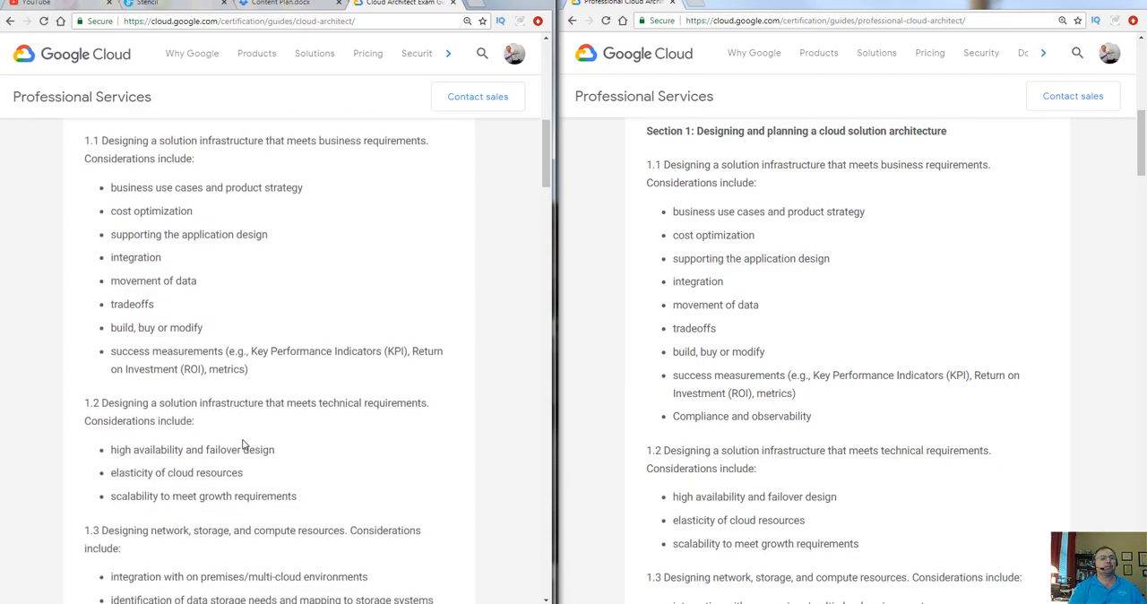
pyautogui.scroll(-3)
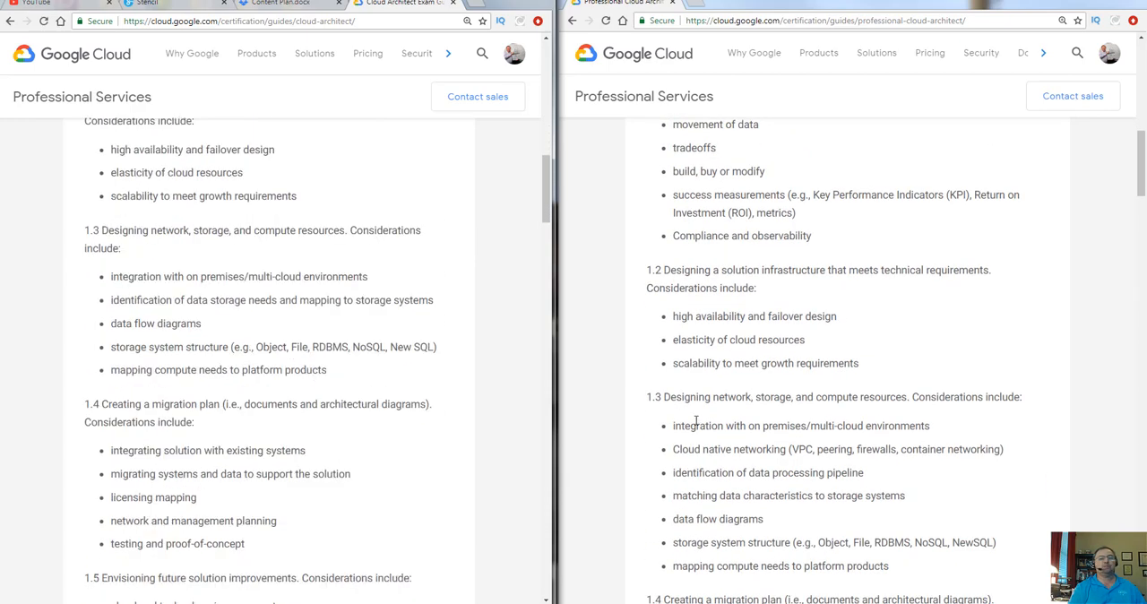
pyautogui.scroll(-3)
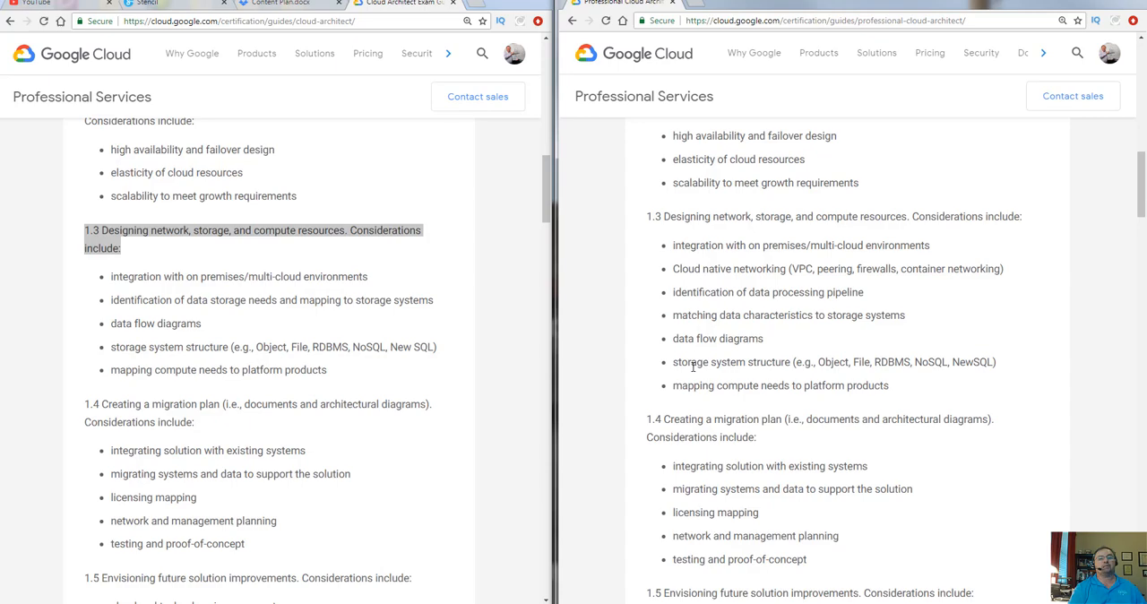
pyautogui.moveTo(672, 322)
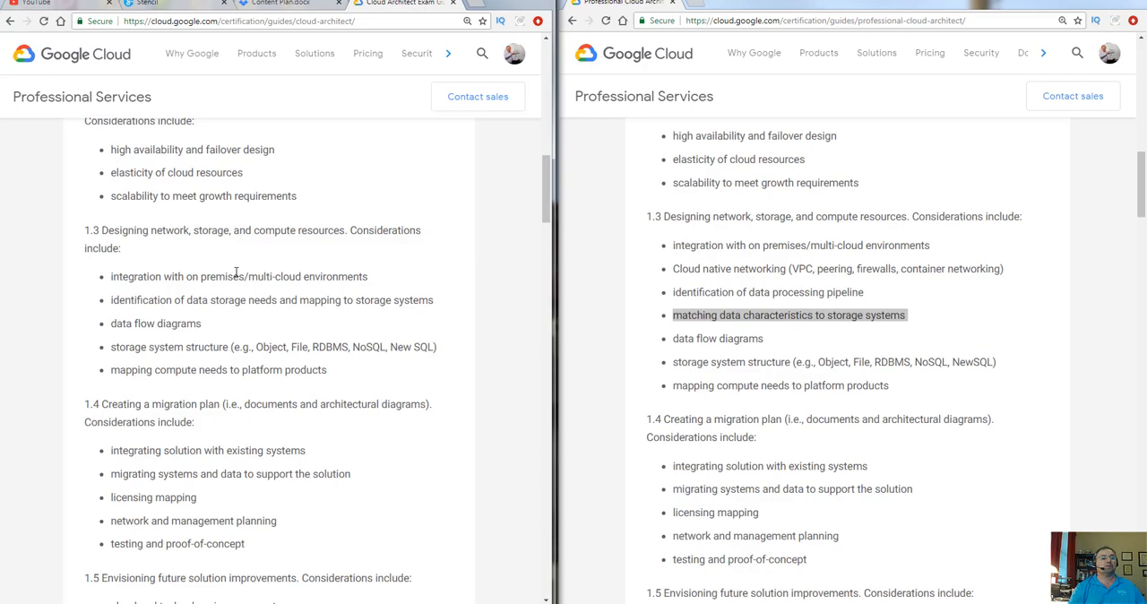
# - Scroll both guides down through Section 2 to subsection 2.3 on configuring compute systems
pyautogui.scroll(-3)
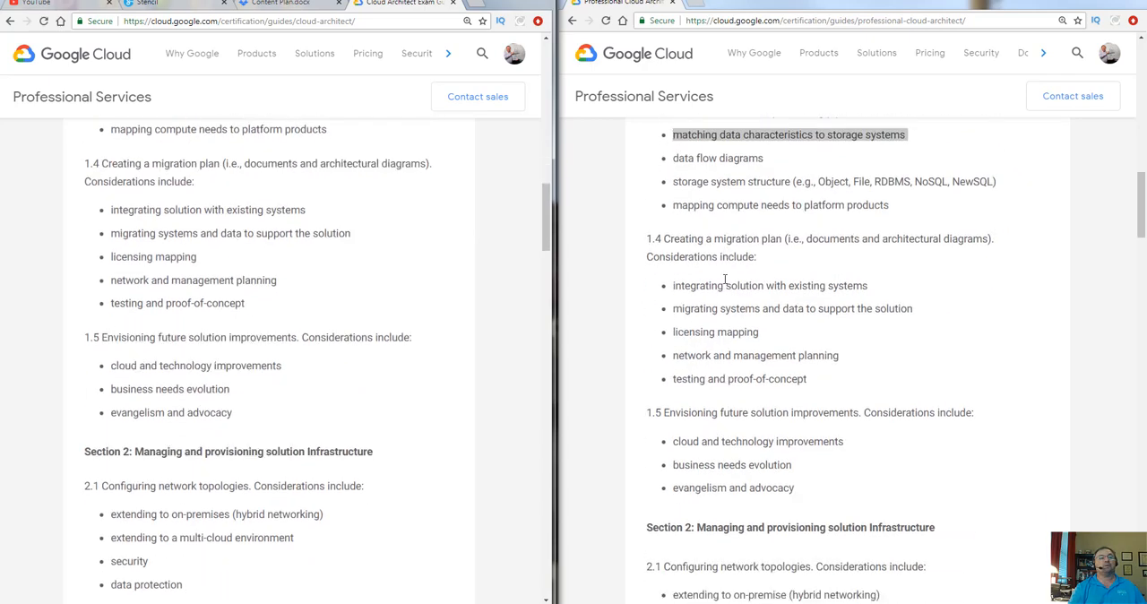
pyautogui.scroll(-3)
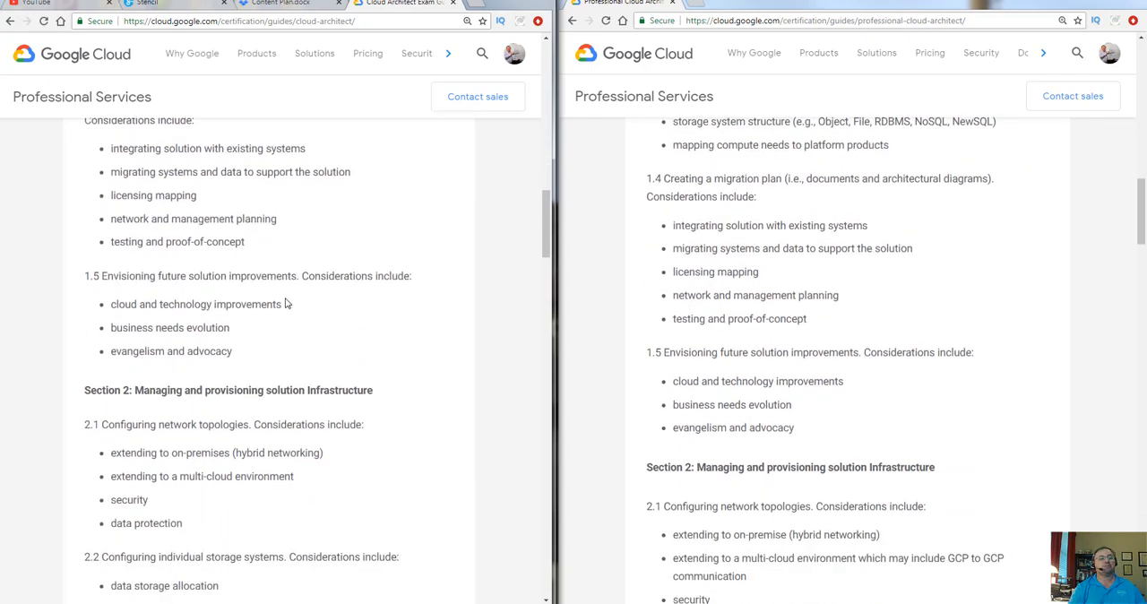
pyautogui.scroll(-3)
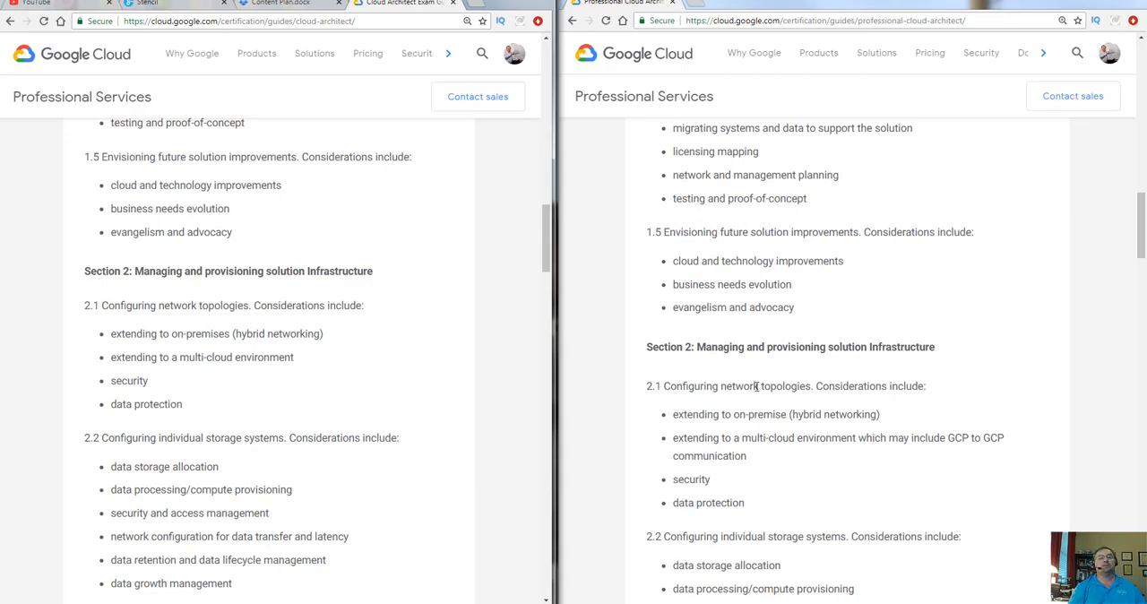
pyautogui.scroll(-3)
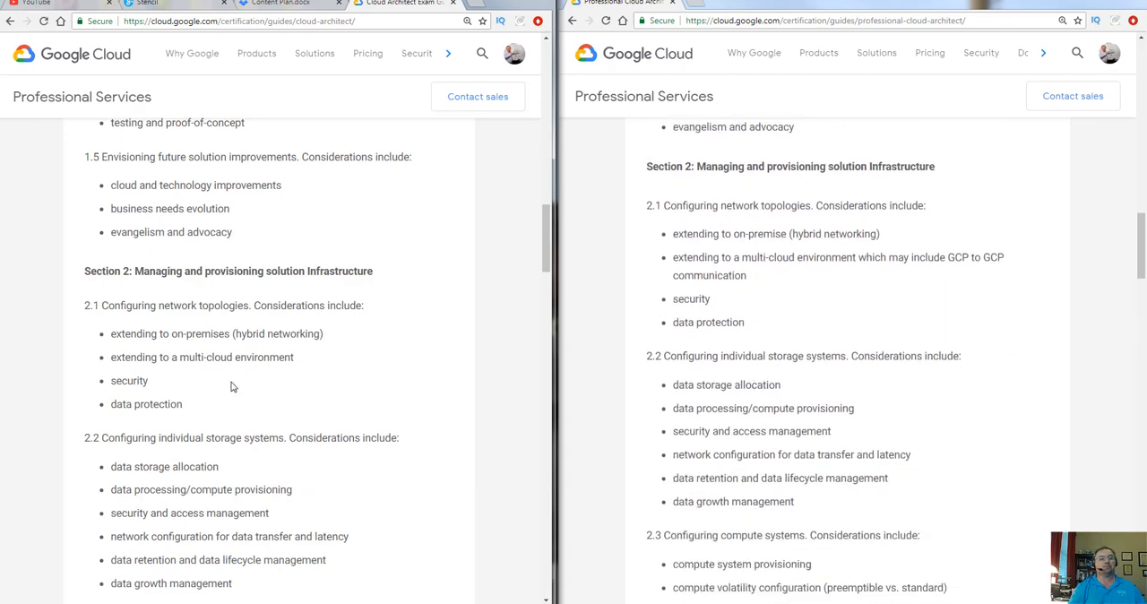
pyautogui.scroll(-3)
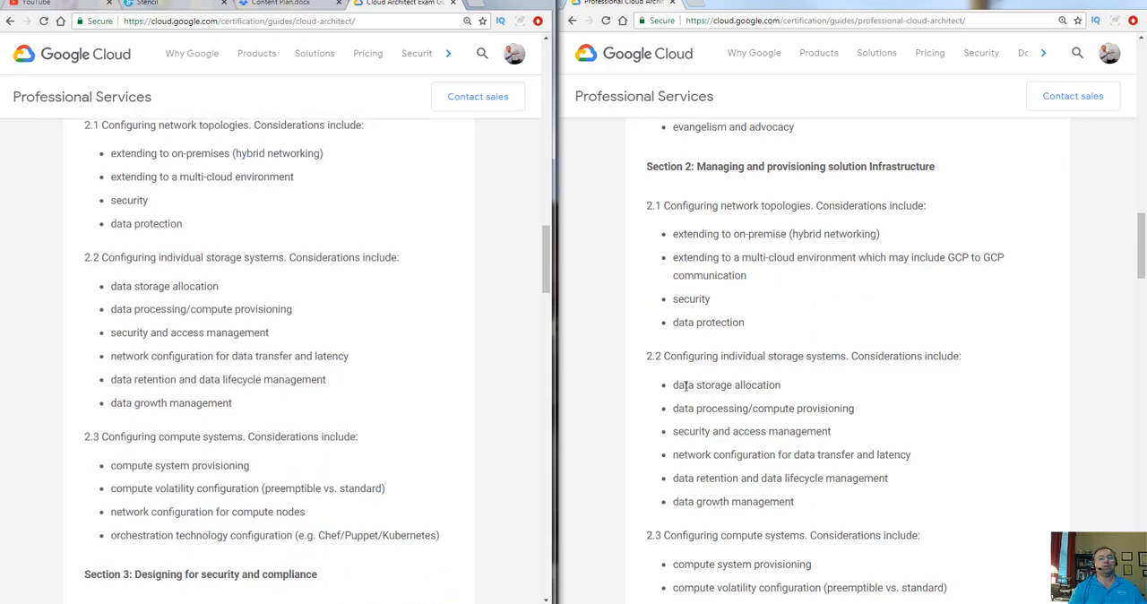
pyautogui.scroll(-3)
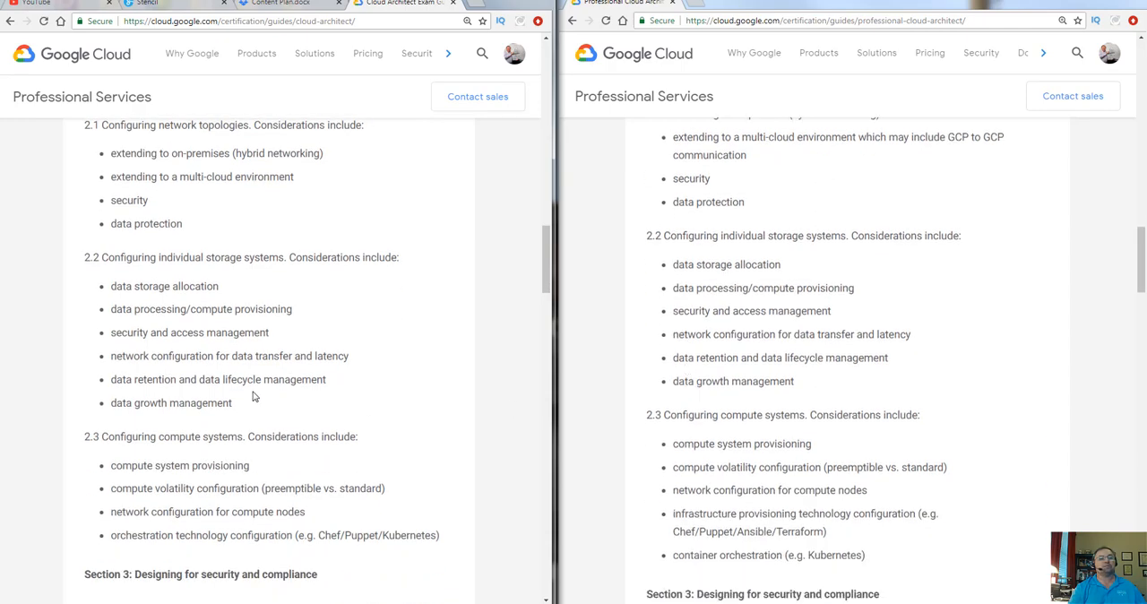
pyautogui.scroll(-3)
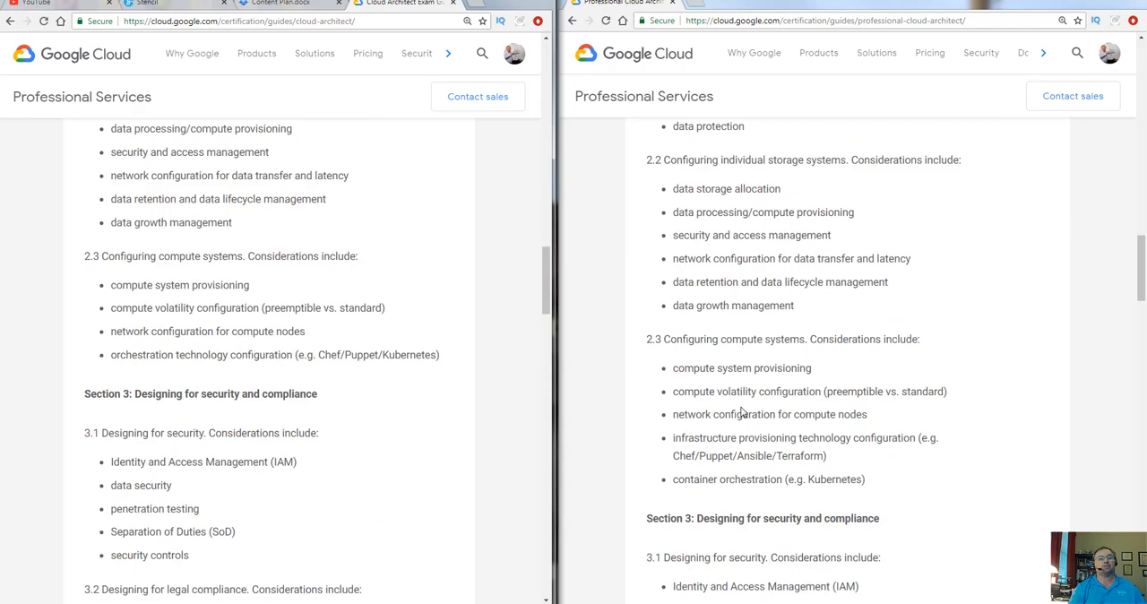
pyautogui.scroll(-3)
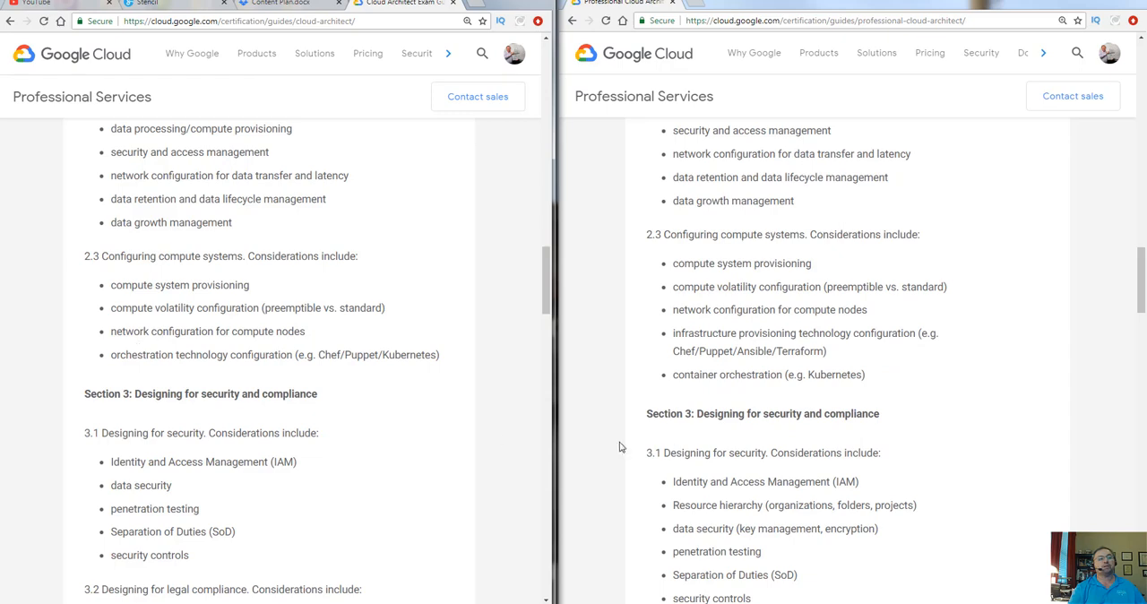
pyautogui.moveTo(183, 273)
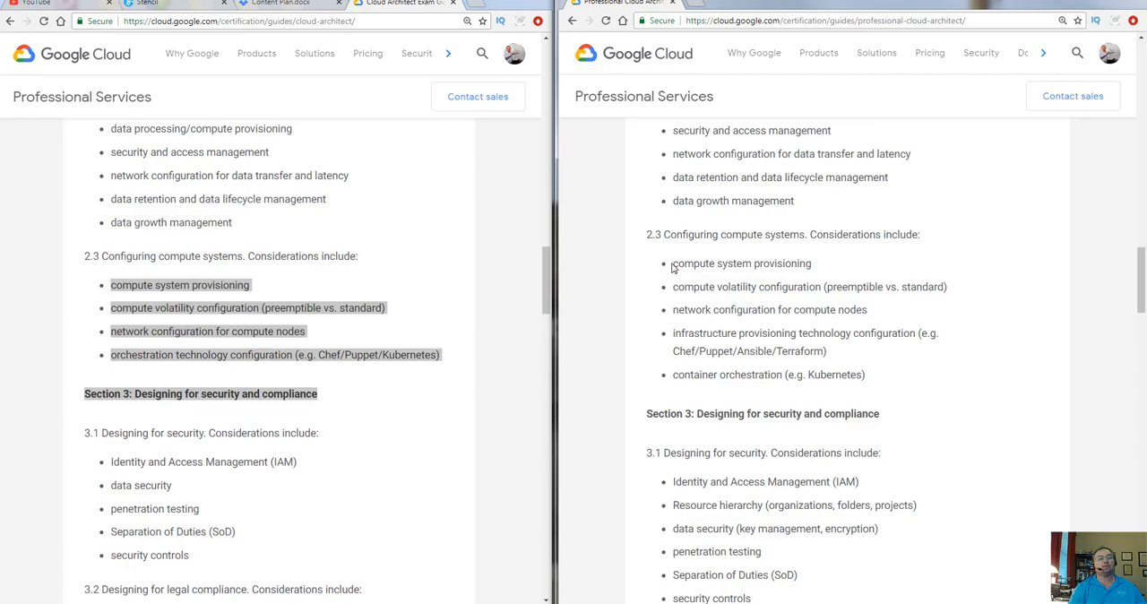
pyautogui.moveTo(713, 366)
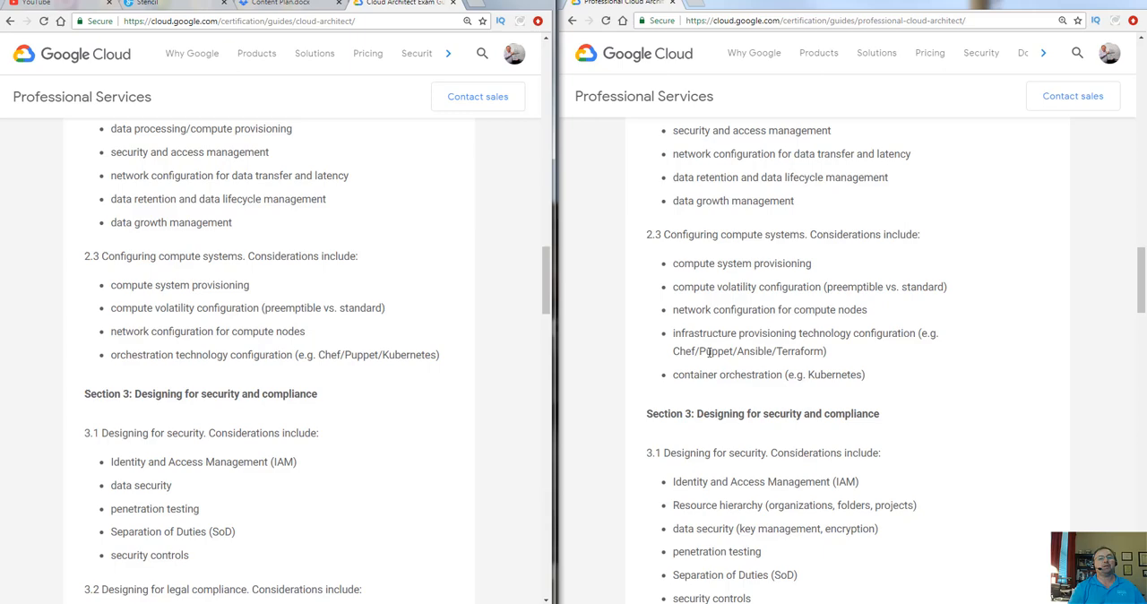
# - Highlight the new guide's Chef/Puppet/Ansible/Terraform examples as an addition
pyautogui.moveTo(673, 344); pyautogui.dragTo(864, 374)
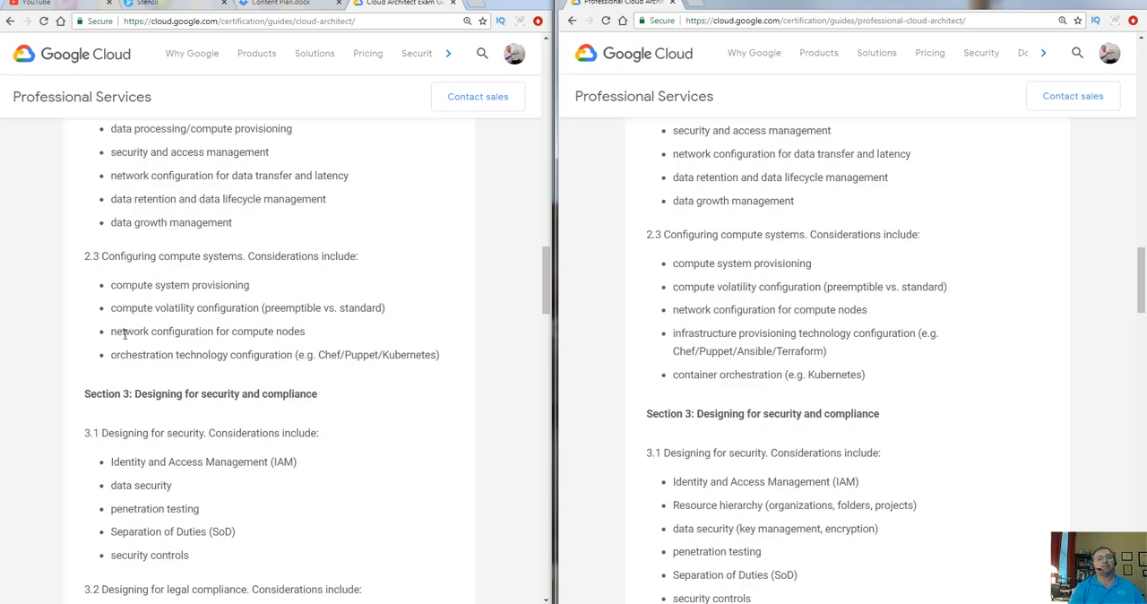
pyautogui.moveTo(737, 337)
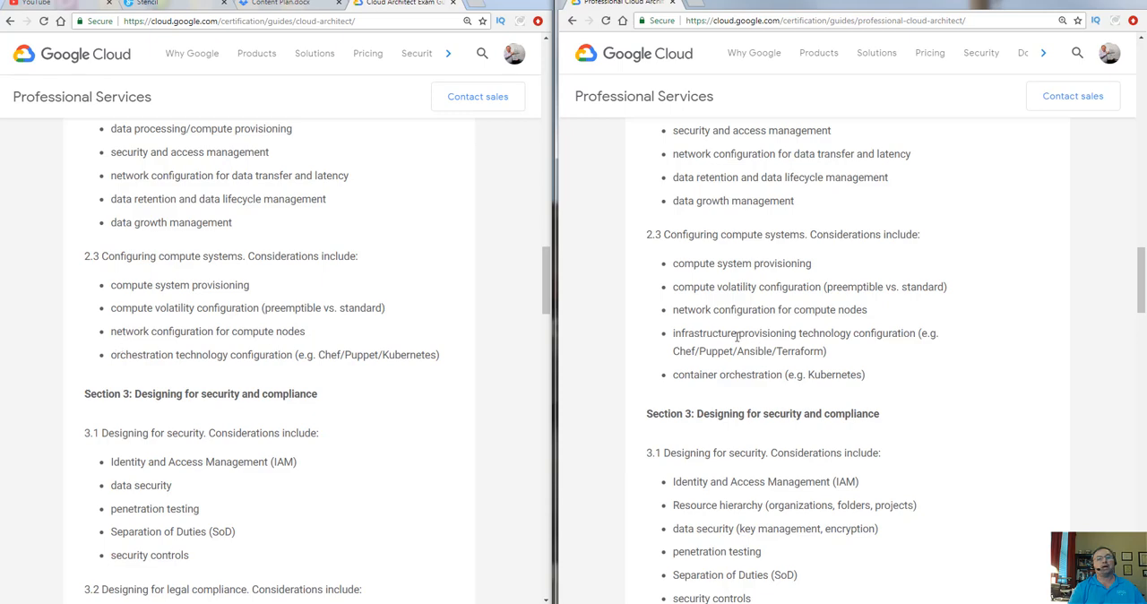
pyautogui.moveTo(831, 356)
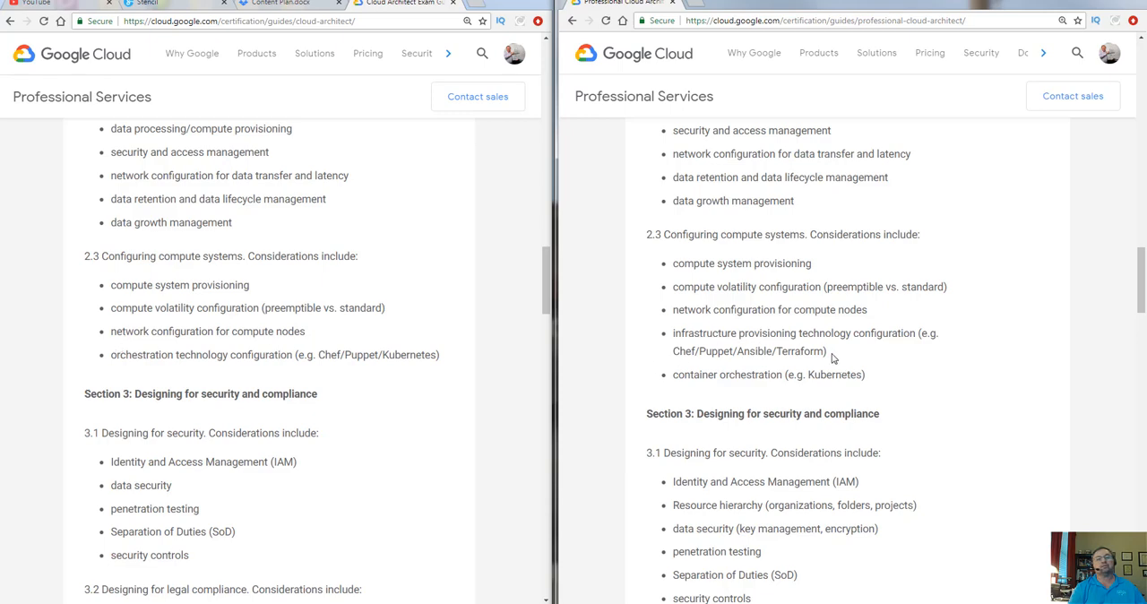
pyautogui.moveTo(714, 351); pyautogui.dragTo(826, 352)
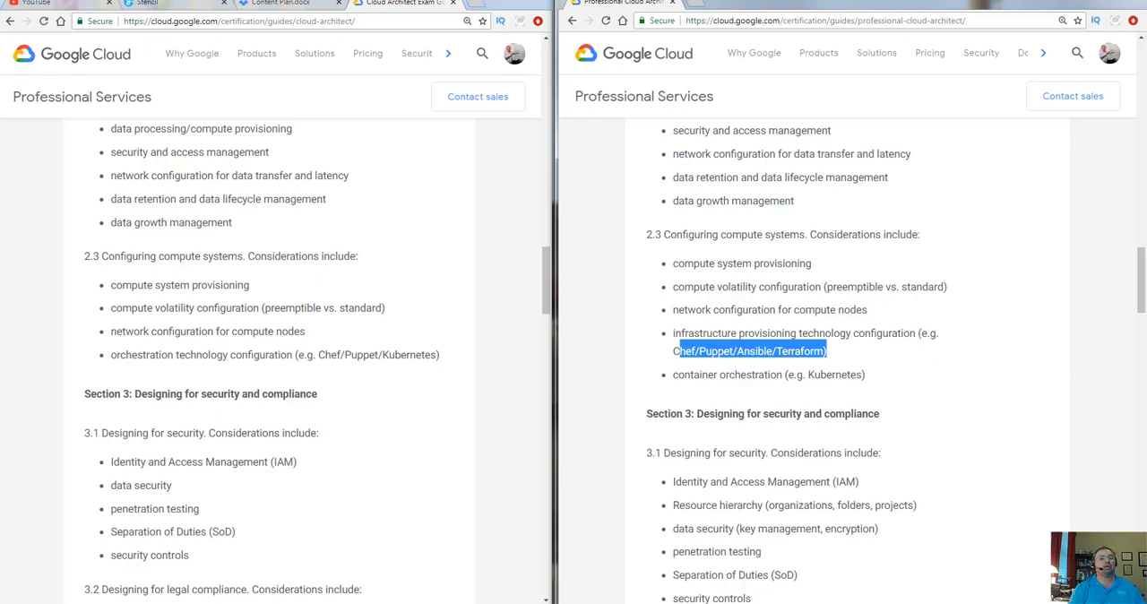
pyautogui.moveTo(733, 410)
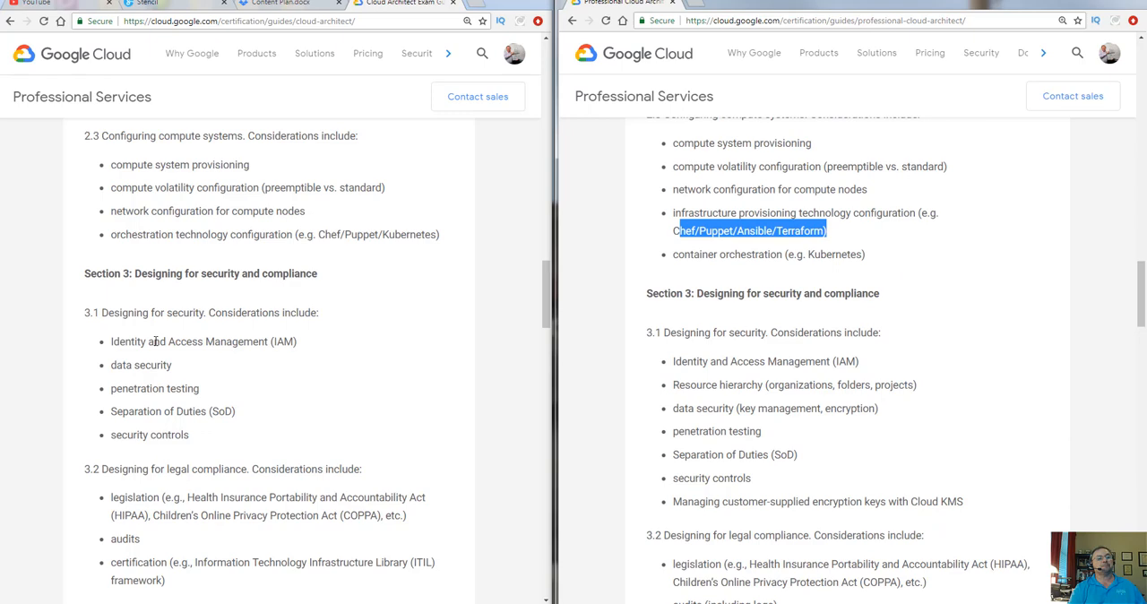
pyautogui.moveTo(165, 380)
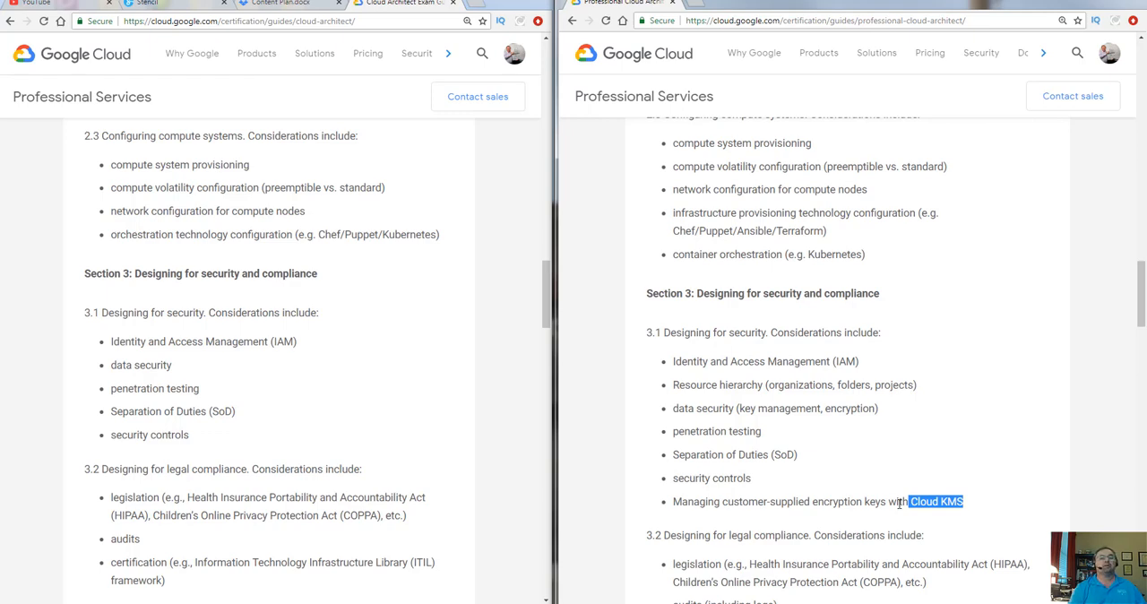
pyautogui.moveTo(753, 397)
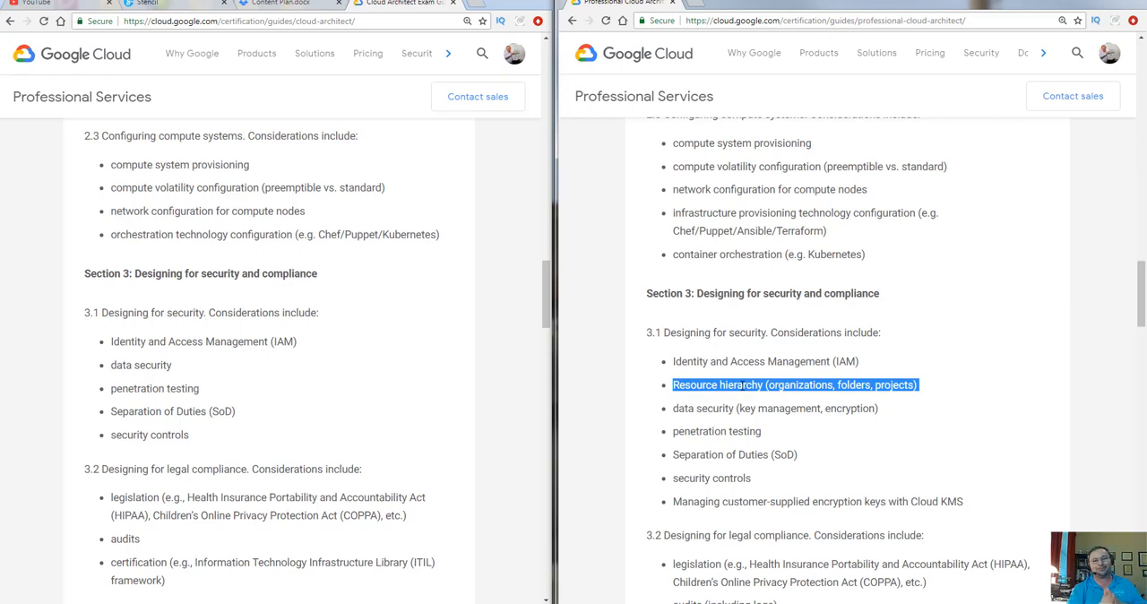
pyautogui.moveTo(832, 408)
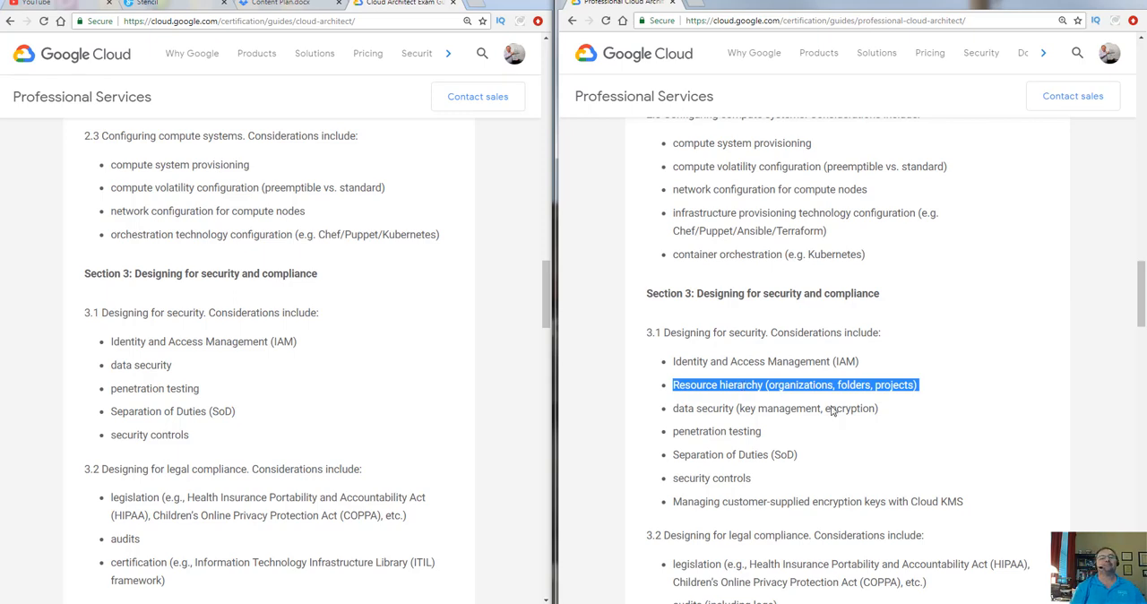
# - Scroll both guides down to Section 4 on analyzing technical and business processes
pyautogui.scroll(-3)
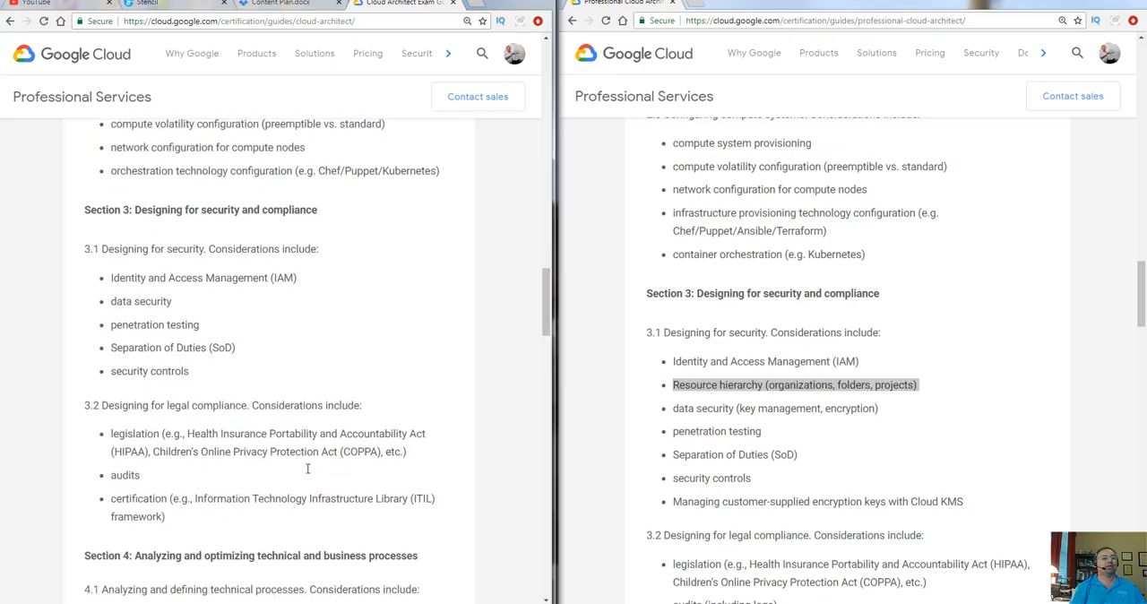
pyautogui.scroll(-3)
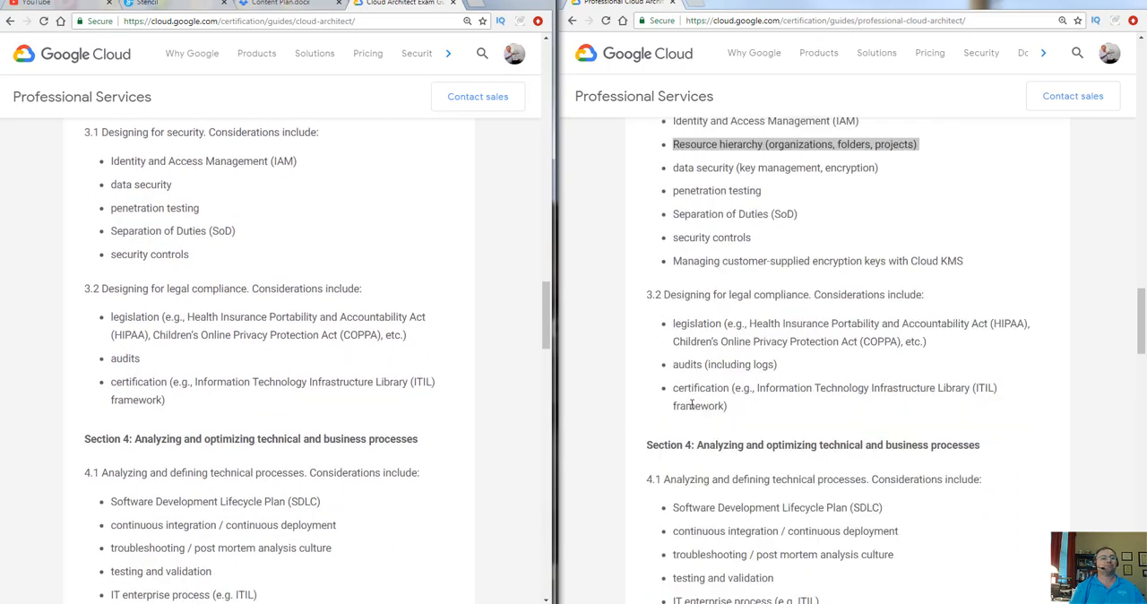
pyautogui.scroll(-3)
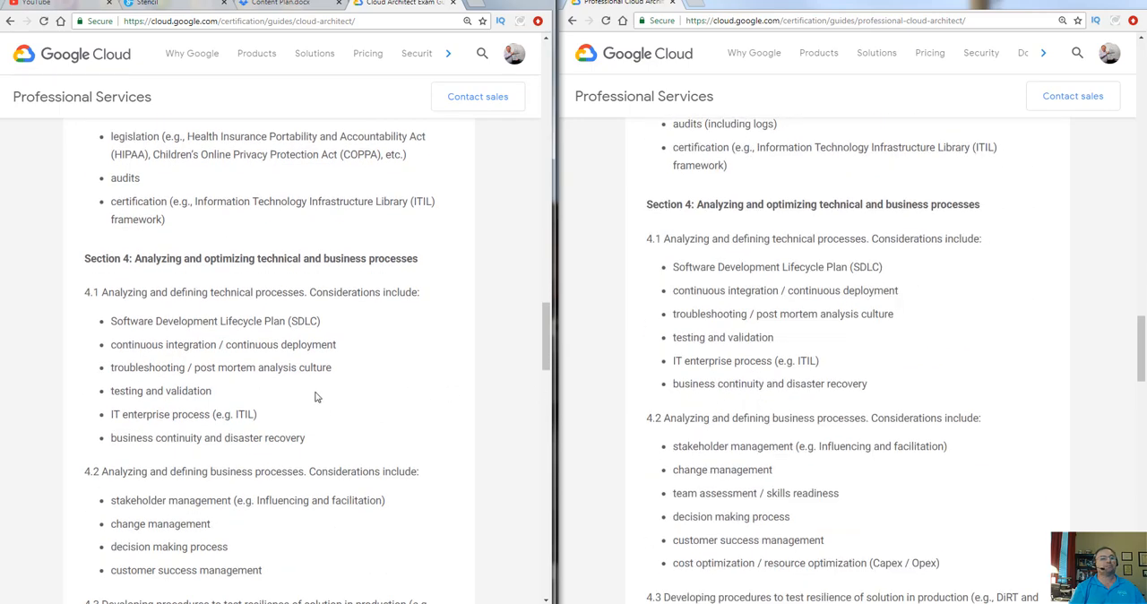
pyautogui.scroll(-3)
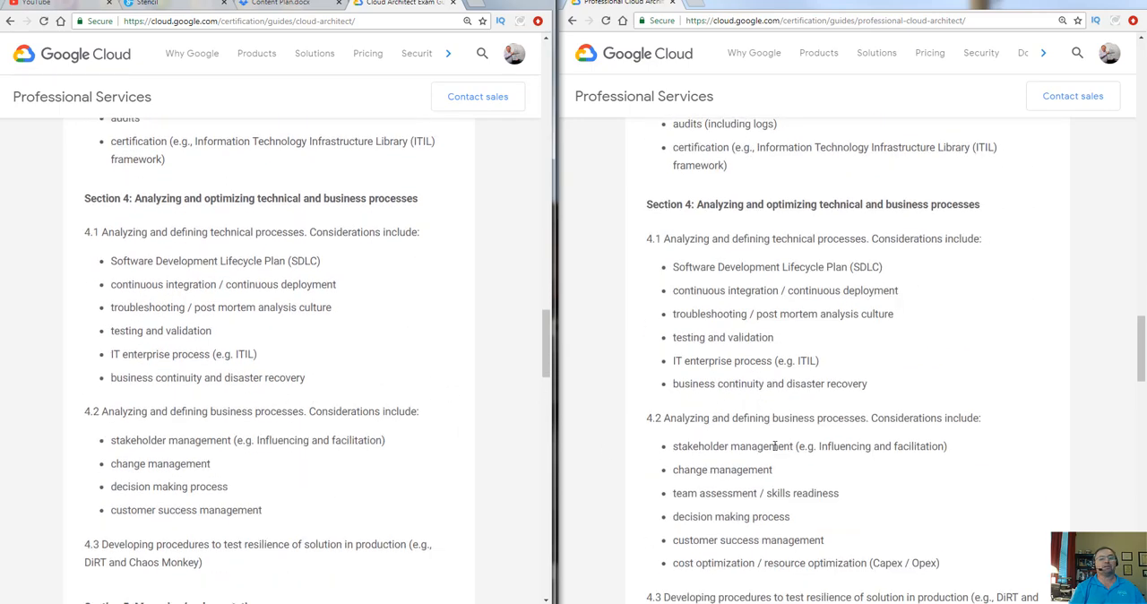
pyautogui.scroll(-3)
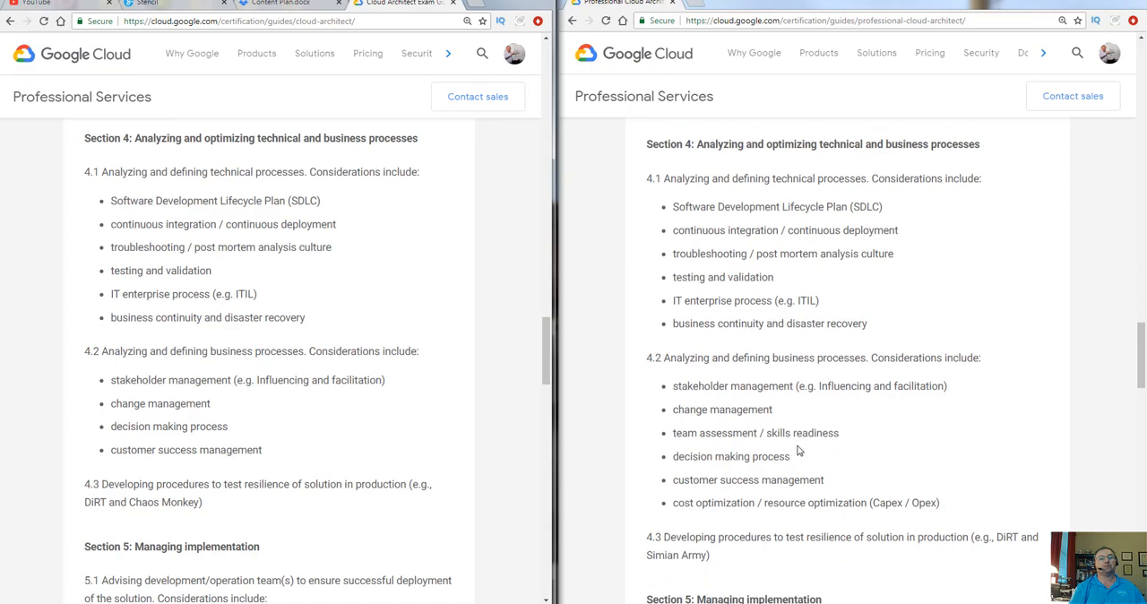
pyautogui.scroll(-3)
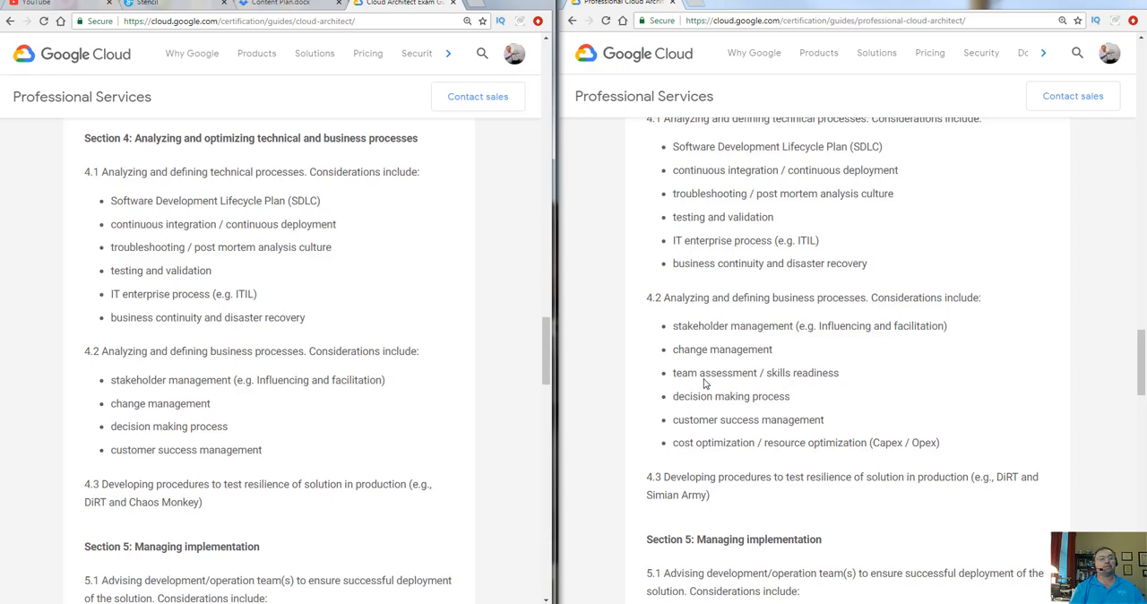
pyautogui.moveTo(391, 392)
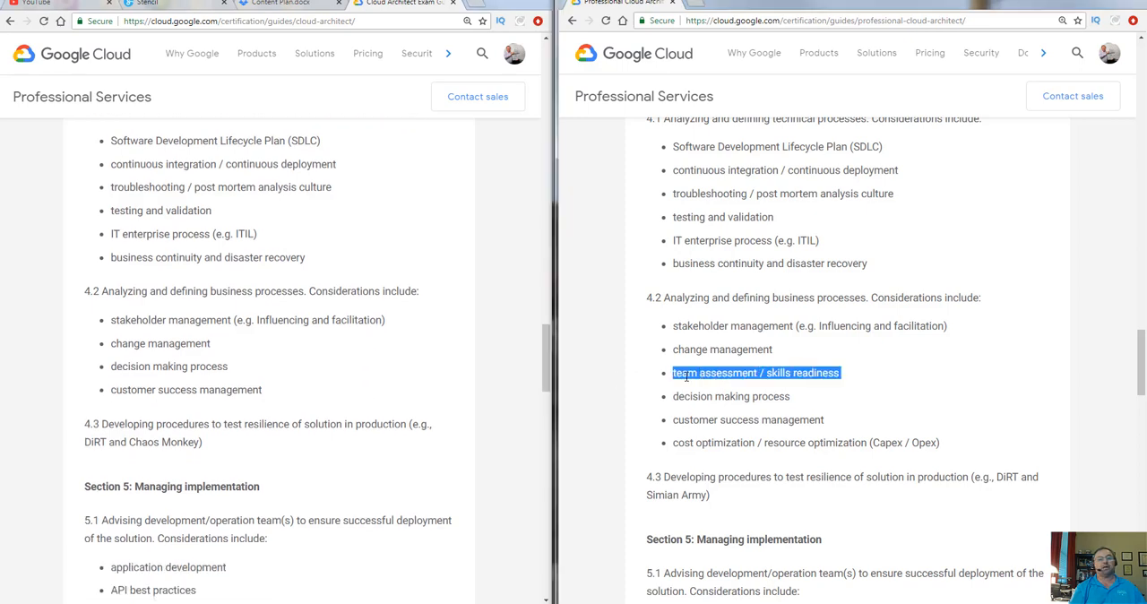
pyautogui.moveTo(929, 392)
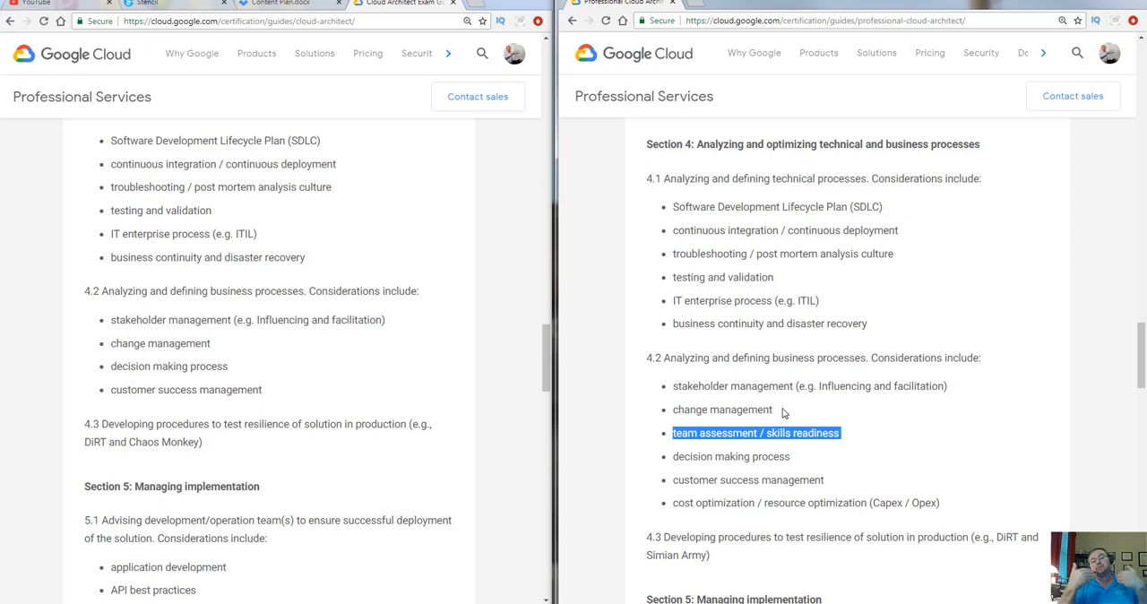
pyautogui.moveTo(992, 489)
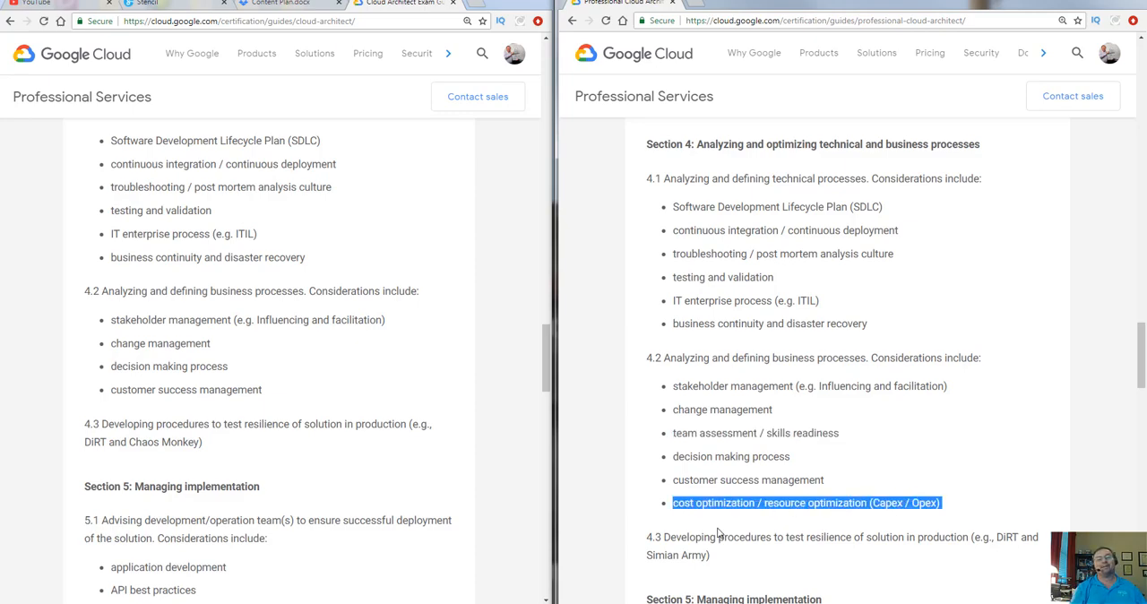
# - Scroll both guides down to Section 5 on managing implementation
pyautogui.scroll(-3)
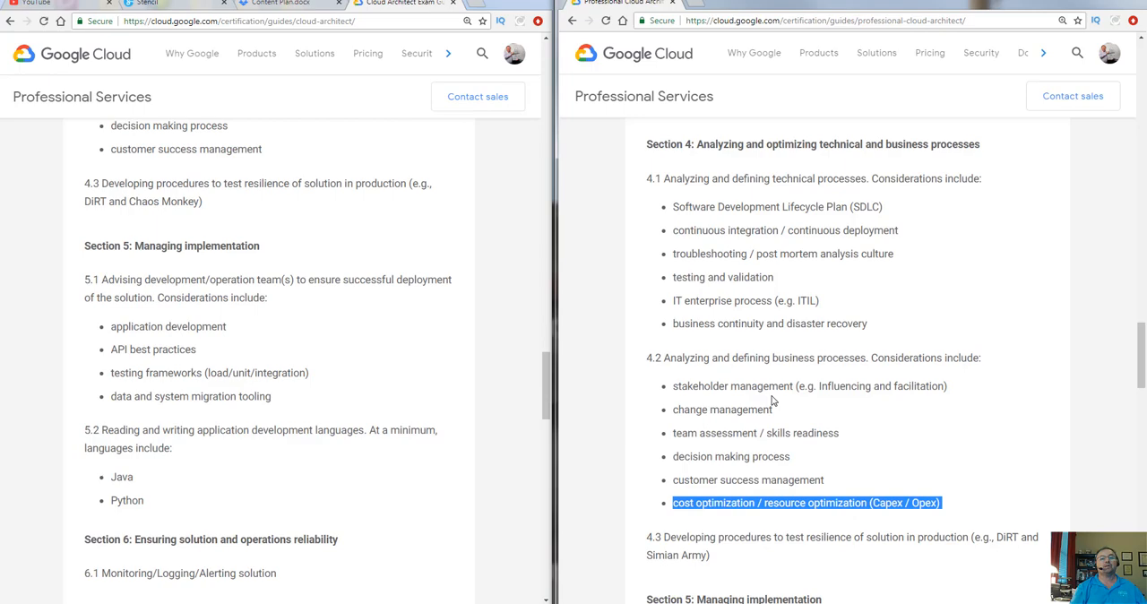
pyautogui.scroll(-3)
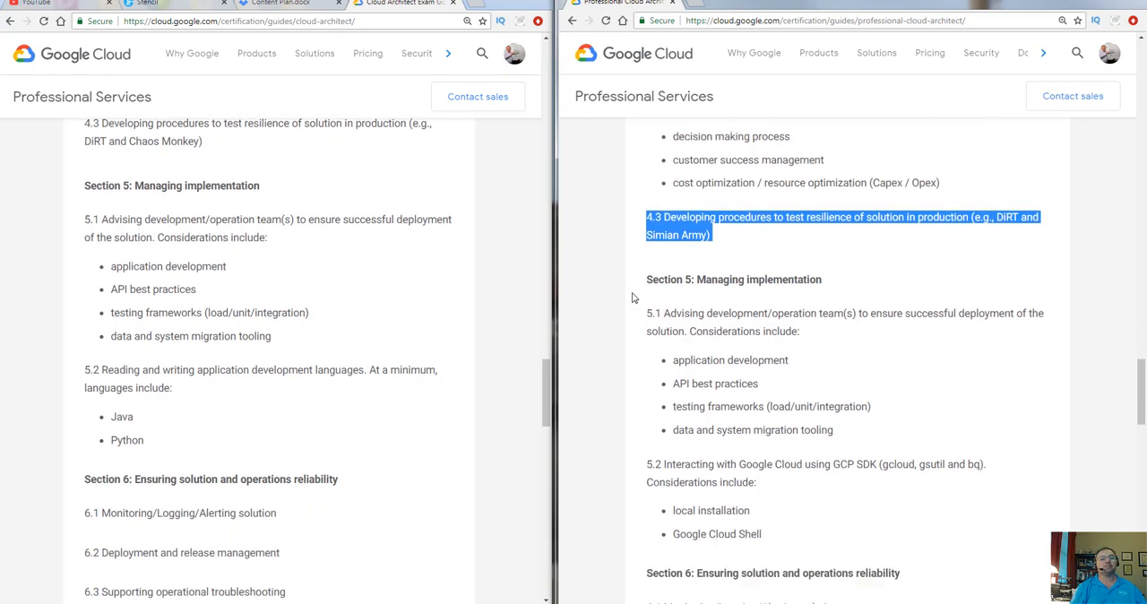
pyautogui.scroll(-3)
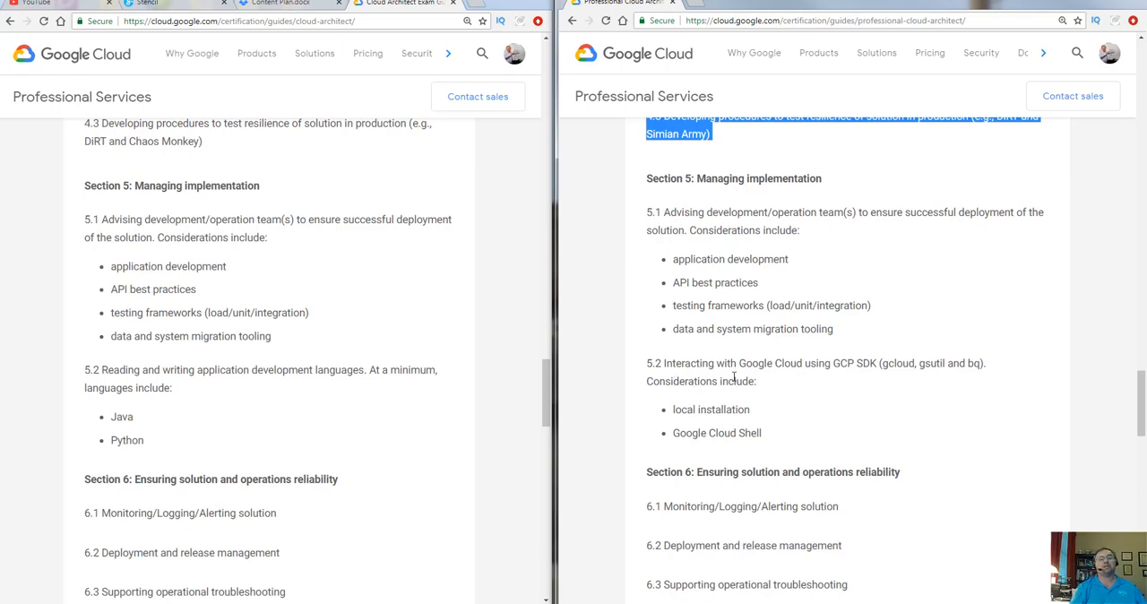
# - Highlight the old 5.2 languages topic, the new 5.2 GCP SDK topic and Google Cloud Shell
pyautogui.moveTo(83, 369); pyautogui.dragTo(172, 388)
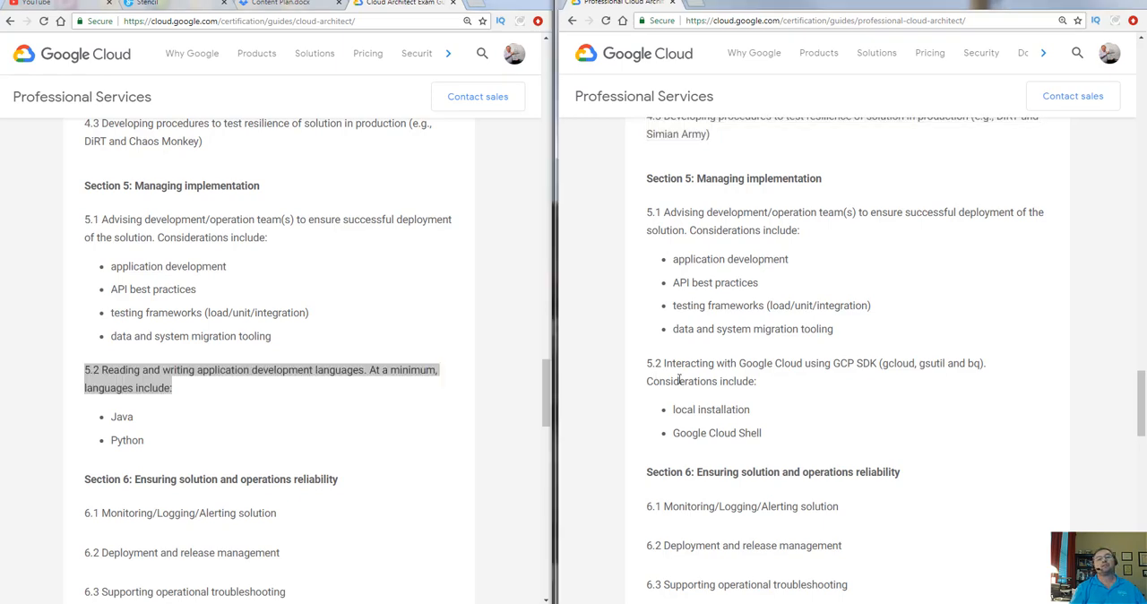
pyautogui.moveTo(663, 362); pyautogui.dragTo(756, 380)
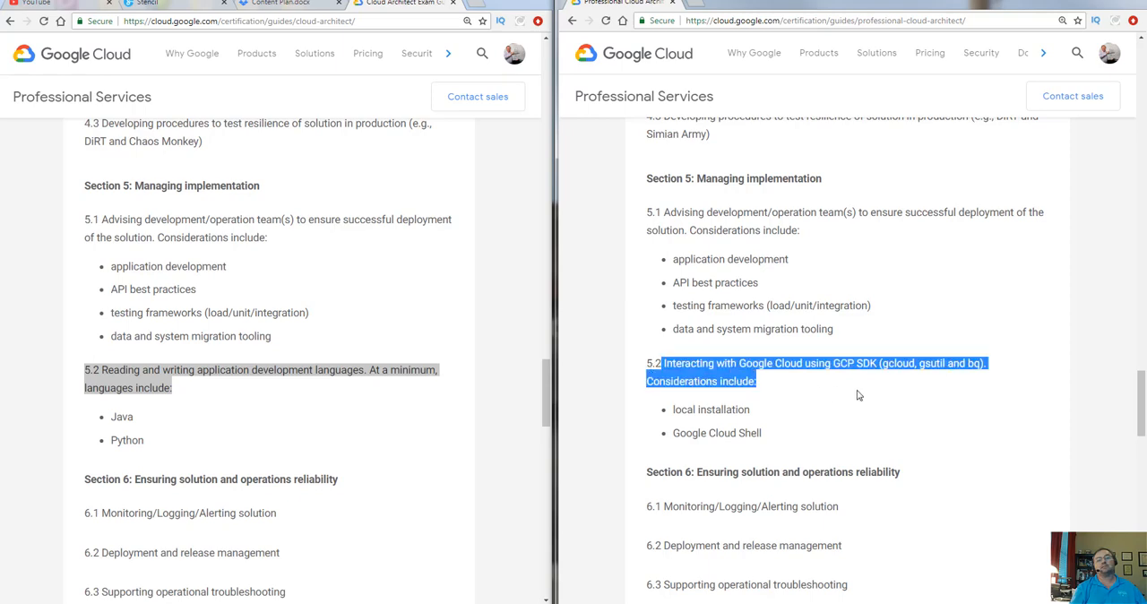
pyautogui.moveTo(875, 389)
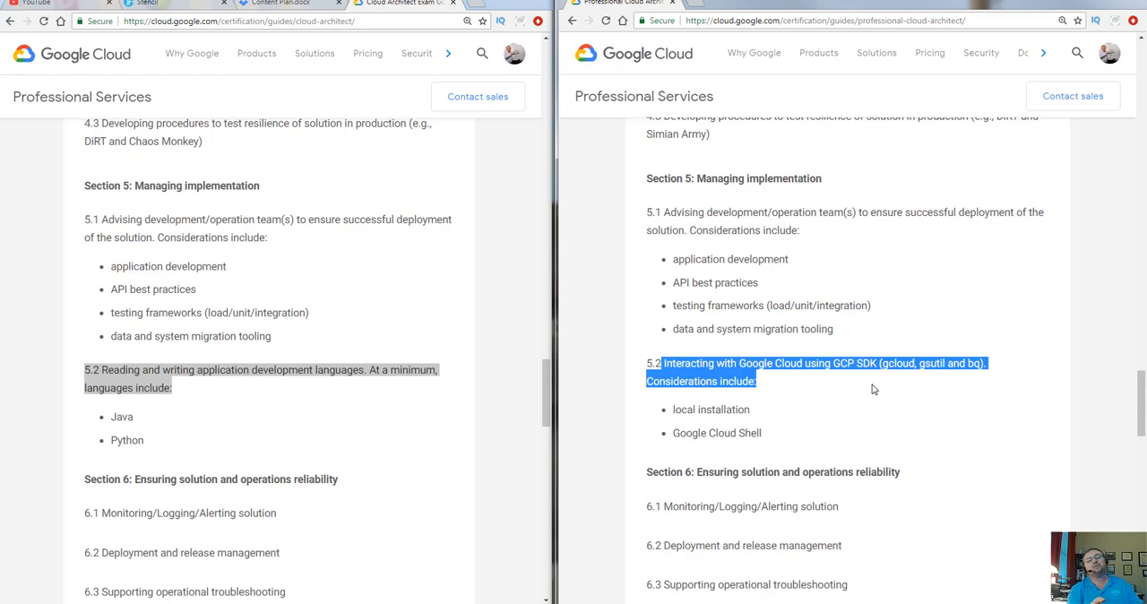
pyautogui.moveTo(709, 409)
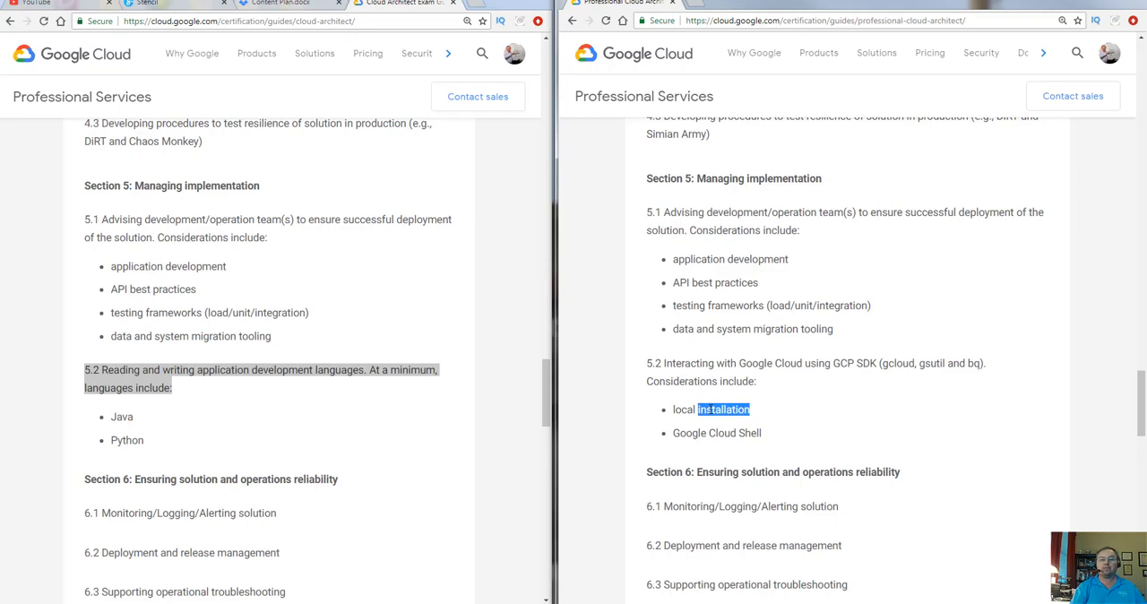
pyautogui.doubleClick(717, 434)
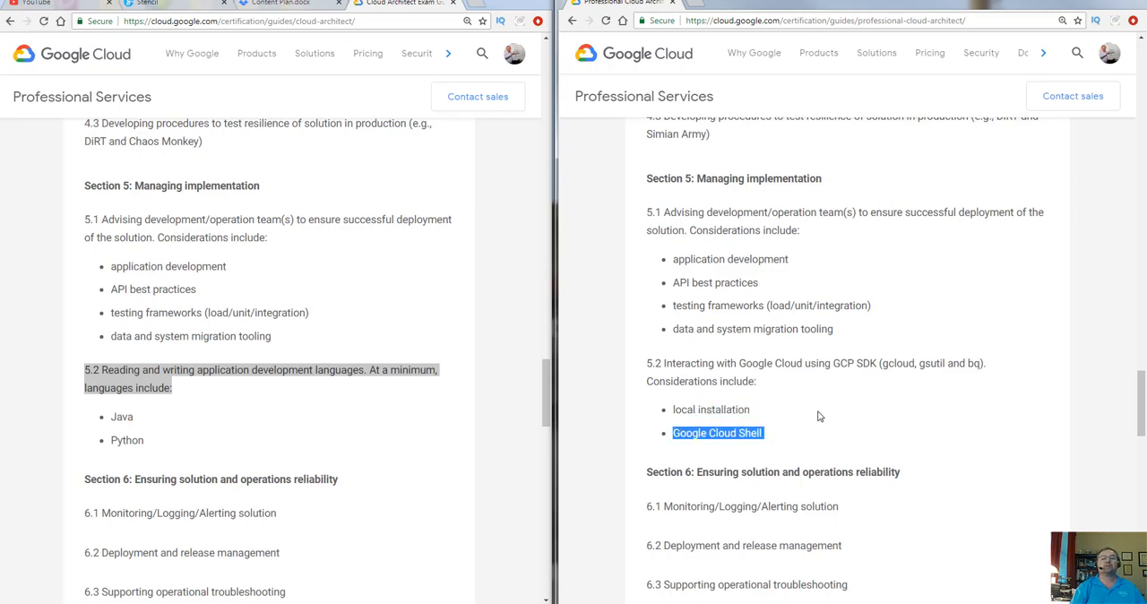
# - Scroll both guides past Section 6 to the Sample Case Studies lists, the old one including JencoMart
pyautogui.scroll(-3)
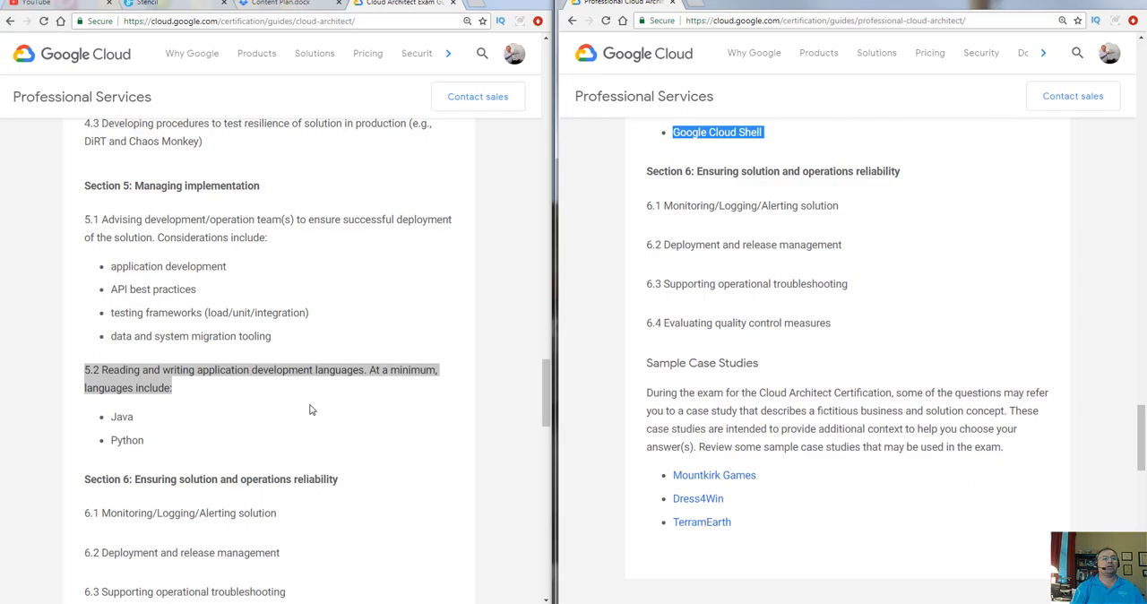
pyautogui.scroll(-3)
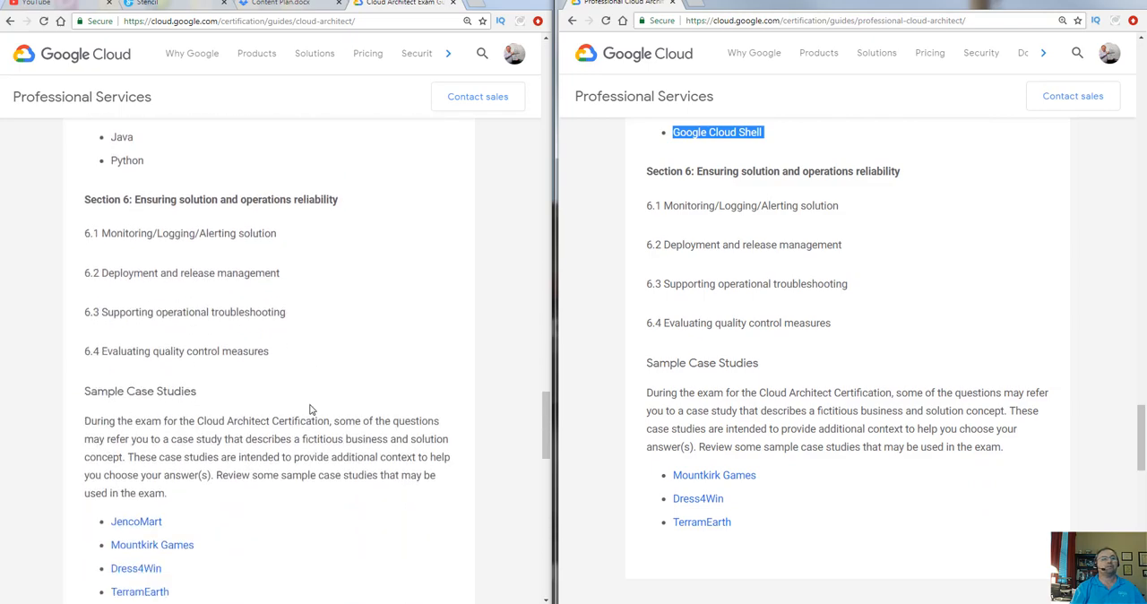
pyautogui.scroll(-3)
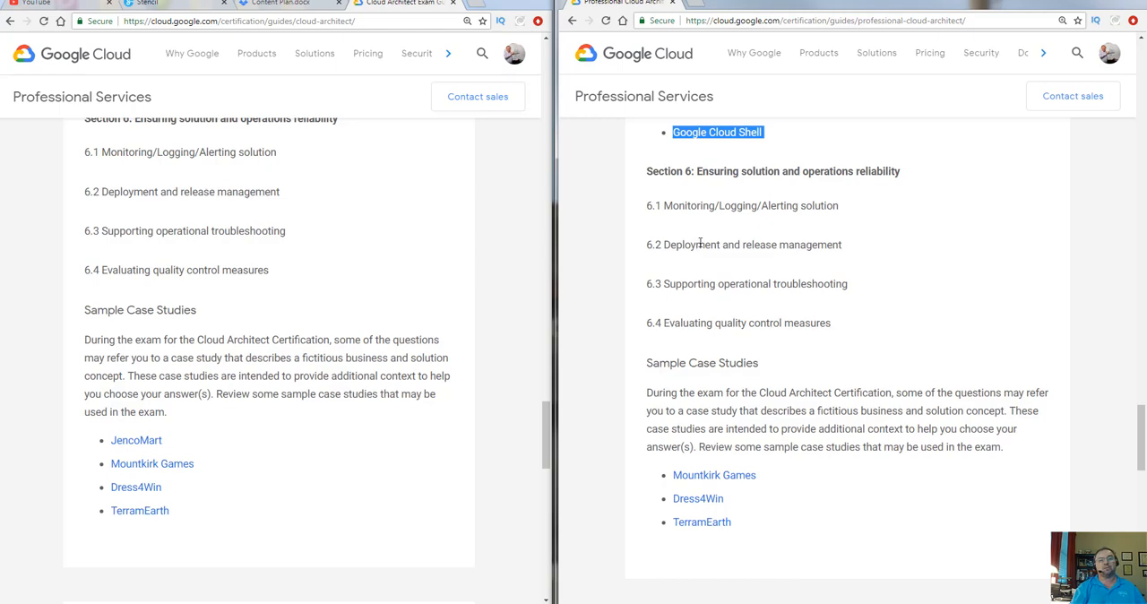
pyautogui.scroll(-3)
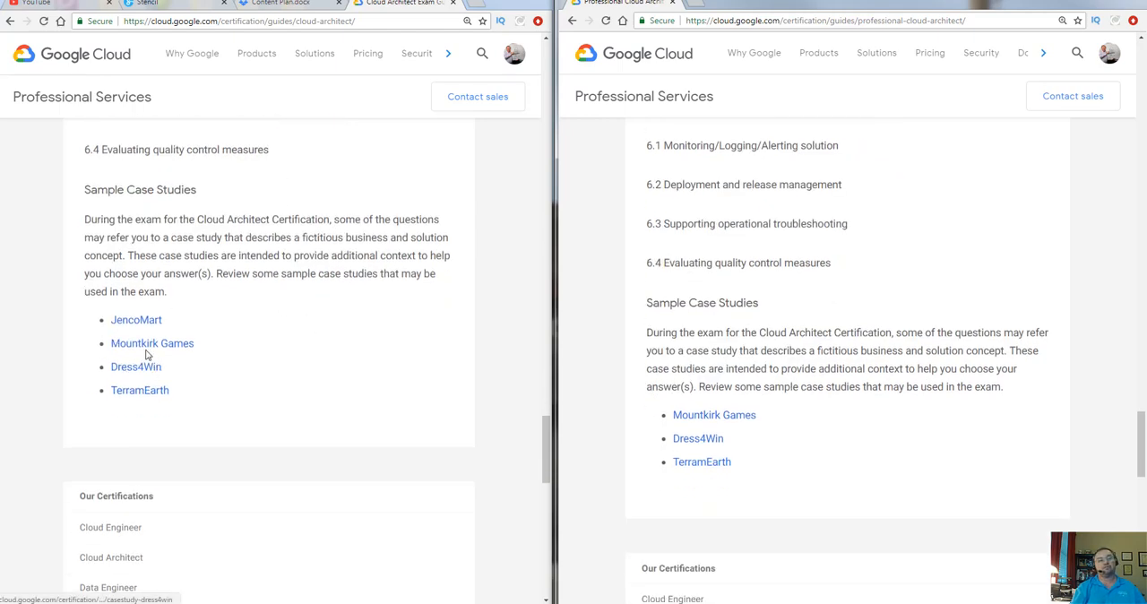
pyautogui.moveTo(190, 334)
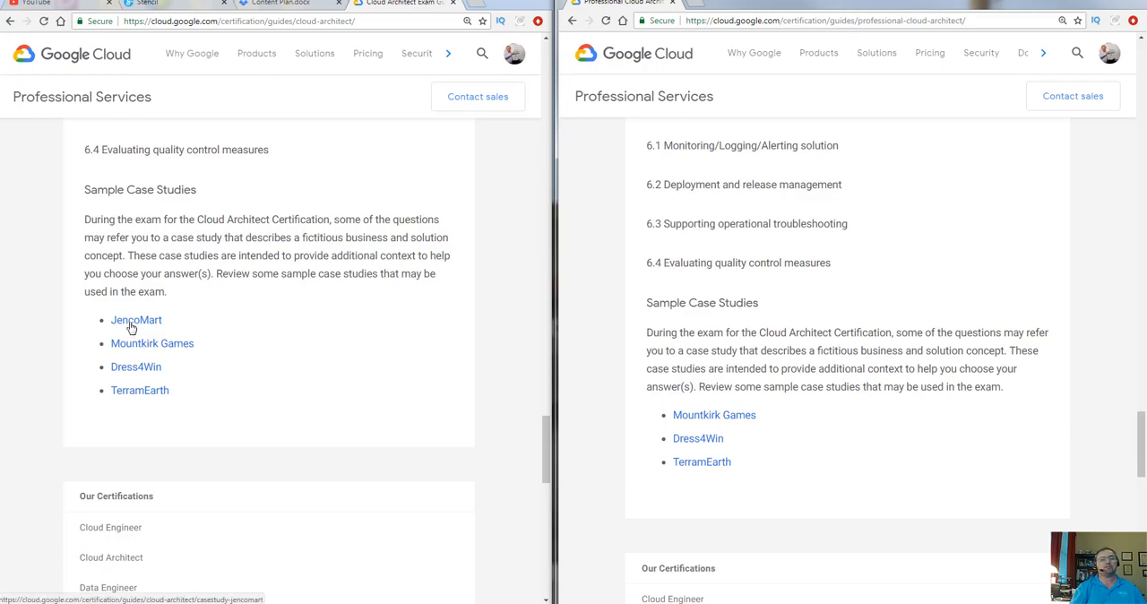
# - Open the Mountkirk Games case study in both guides and mark a phrase in the old Company Background
pyautogui.click(137, 319)
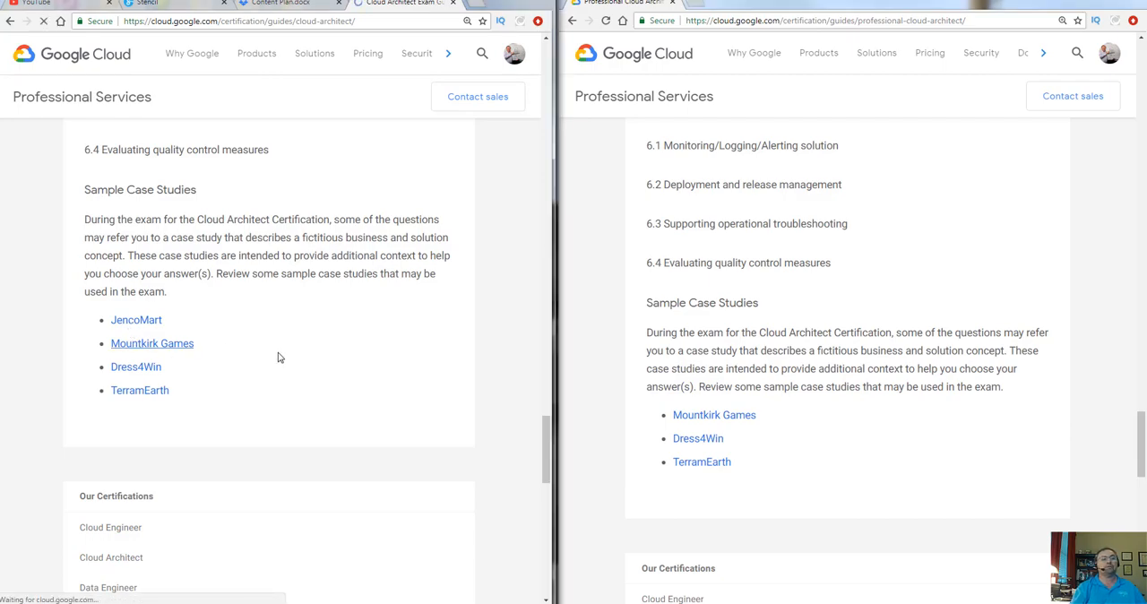
pyautogui.click(150, 344)
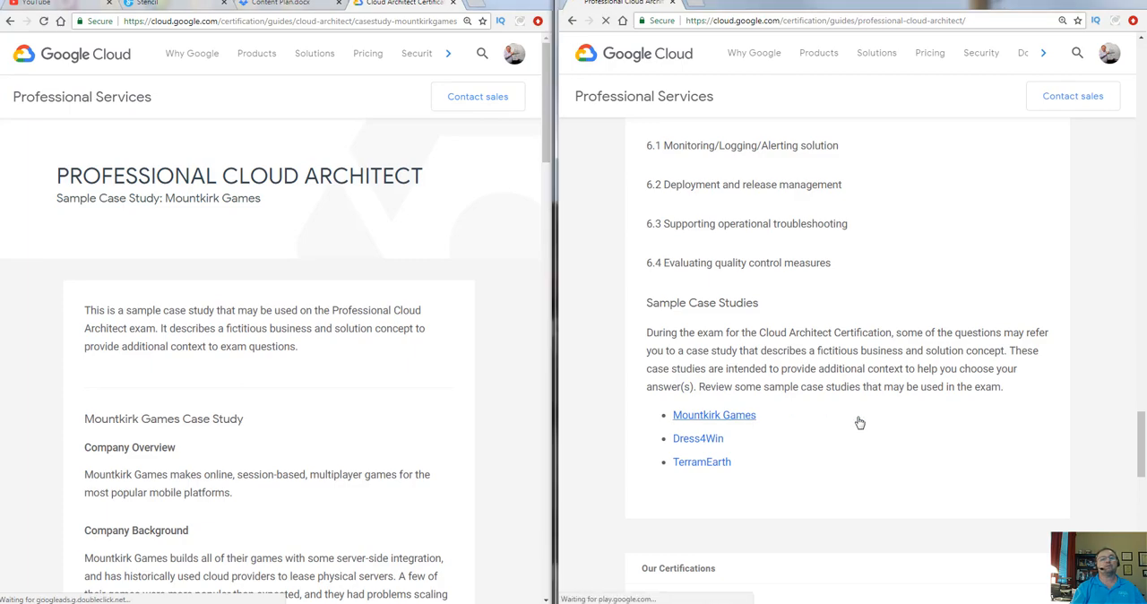
pyautogui.click(714, 414)
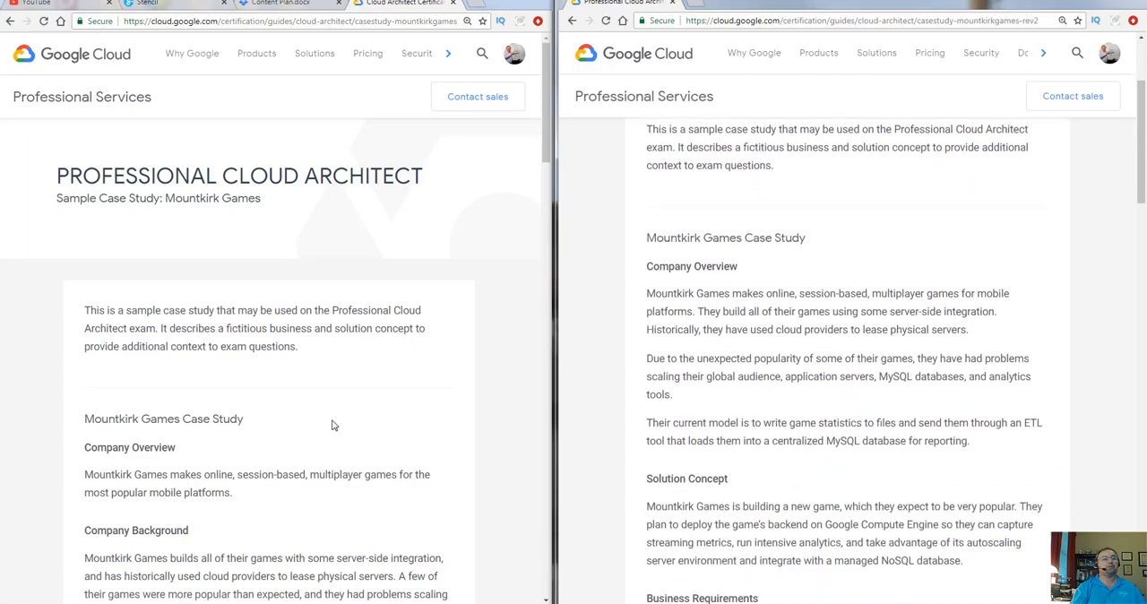
pyautogui.scroll(-3)
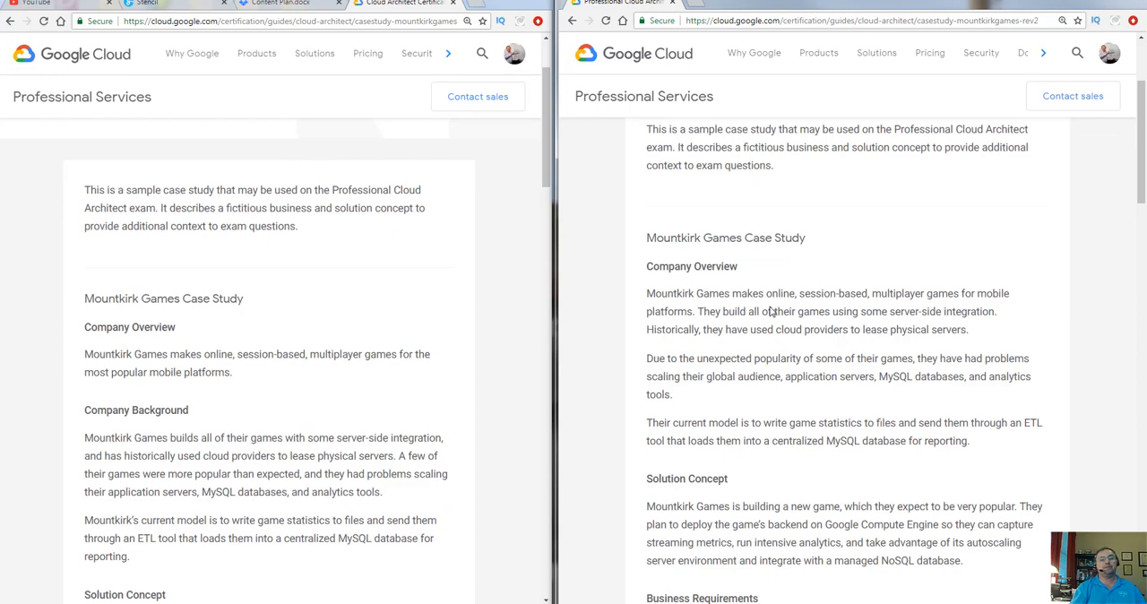
pyautogui.doubleClick(188, 376)
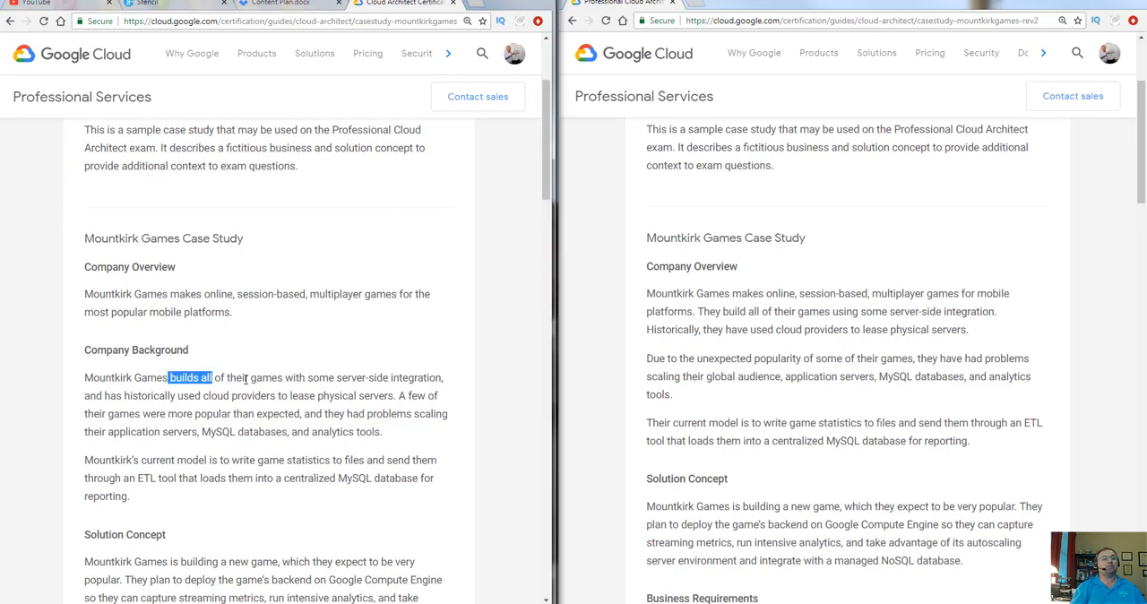